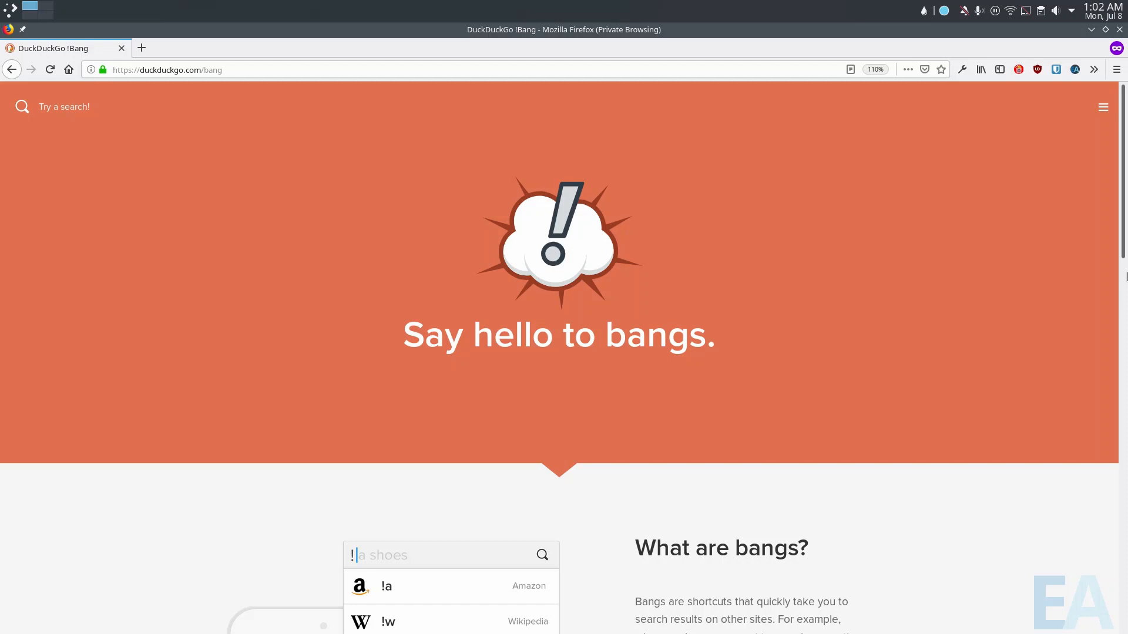
mouse_move(931, 360)
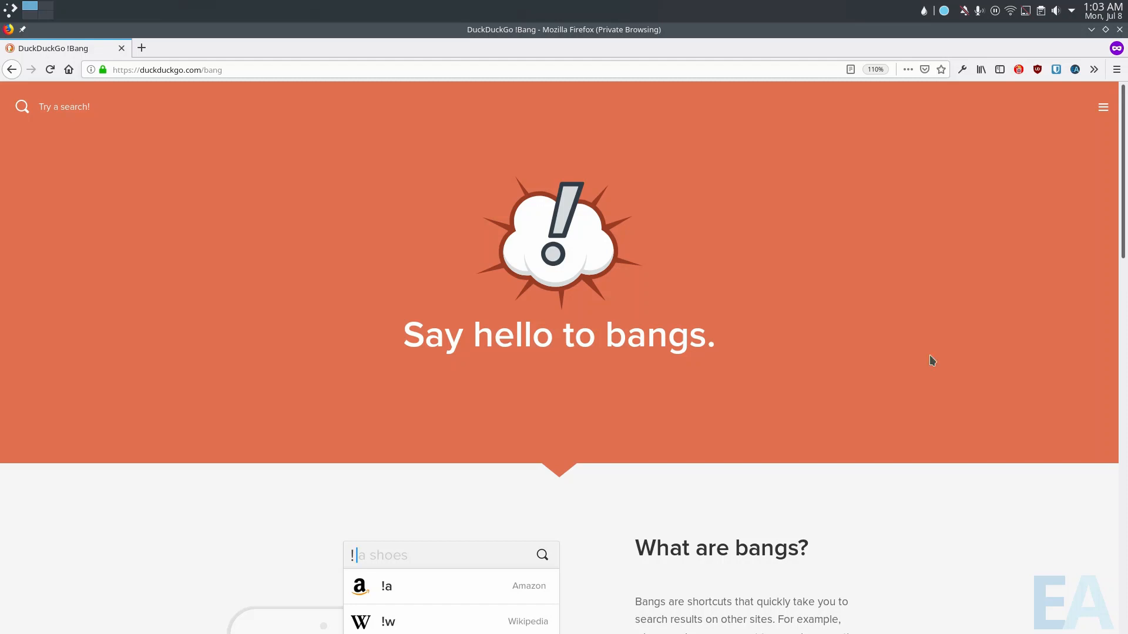
mouse_move(41, 269)
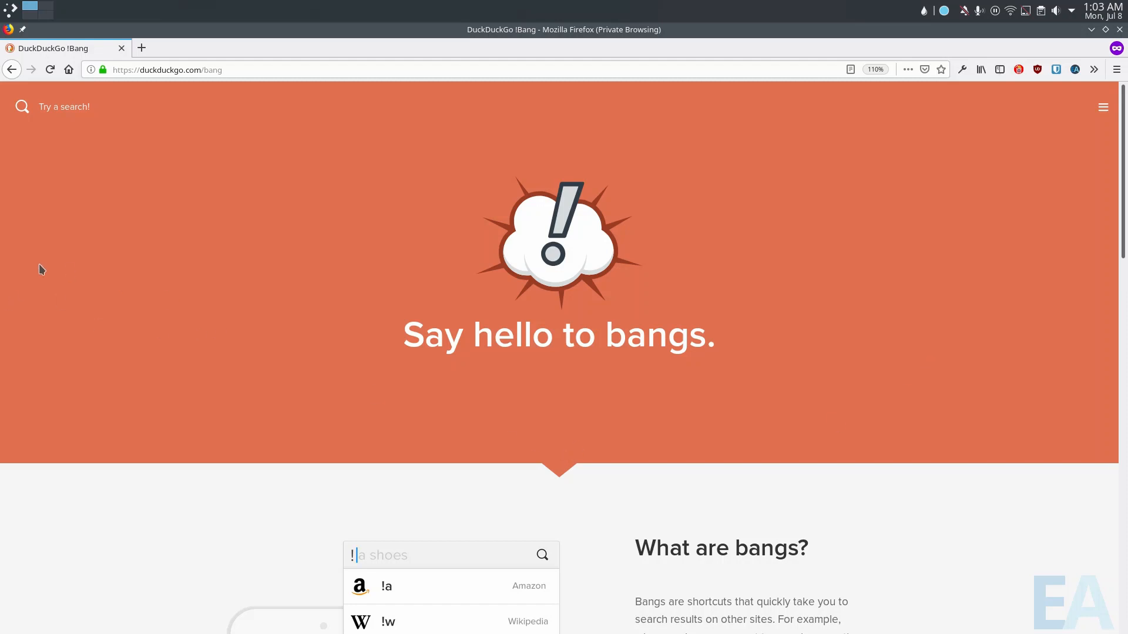
mouse_move(506, 240)
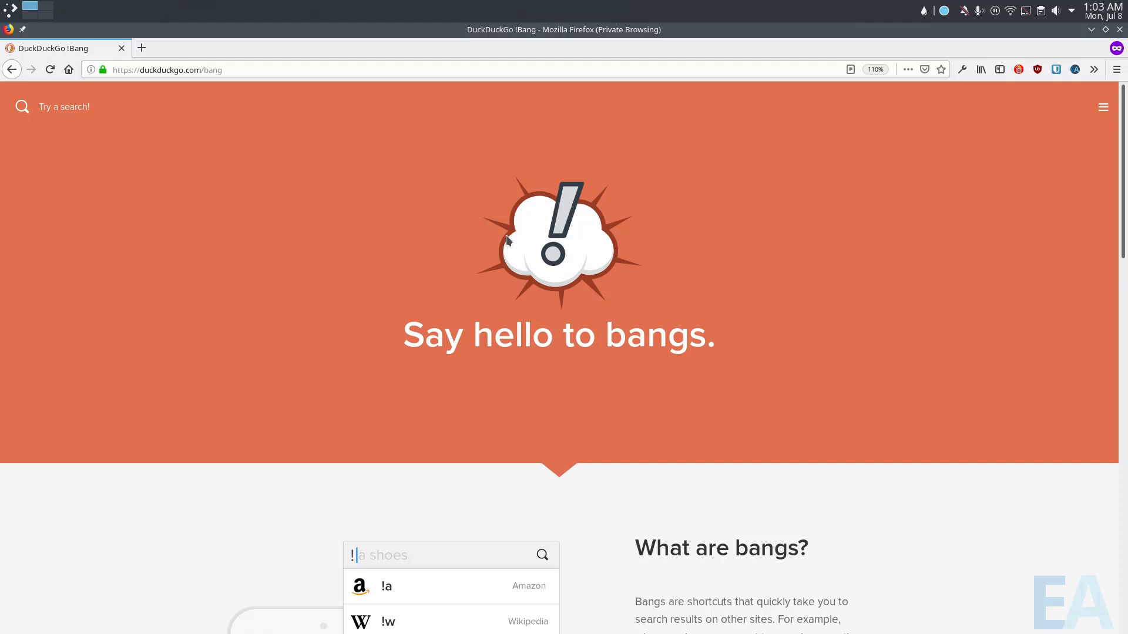
mouse_move(229, 295)
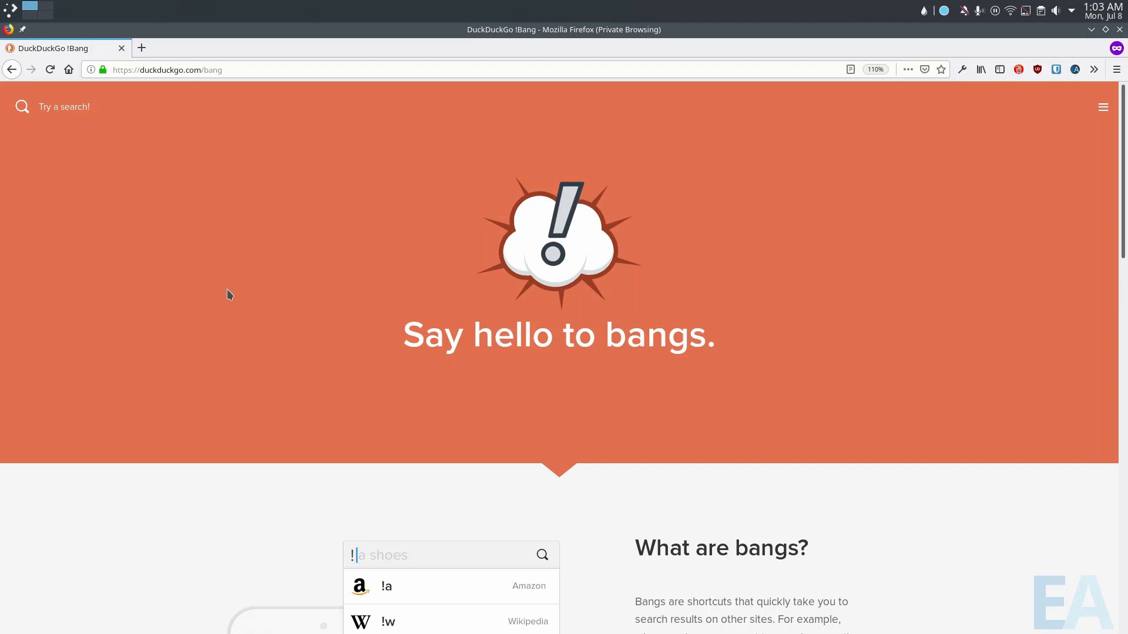
Scroll the DuckDuckGo bangs page down and back to its 'Say hello to bangs.' top
scroll(down, 3)
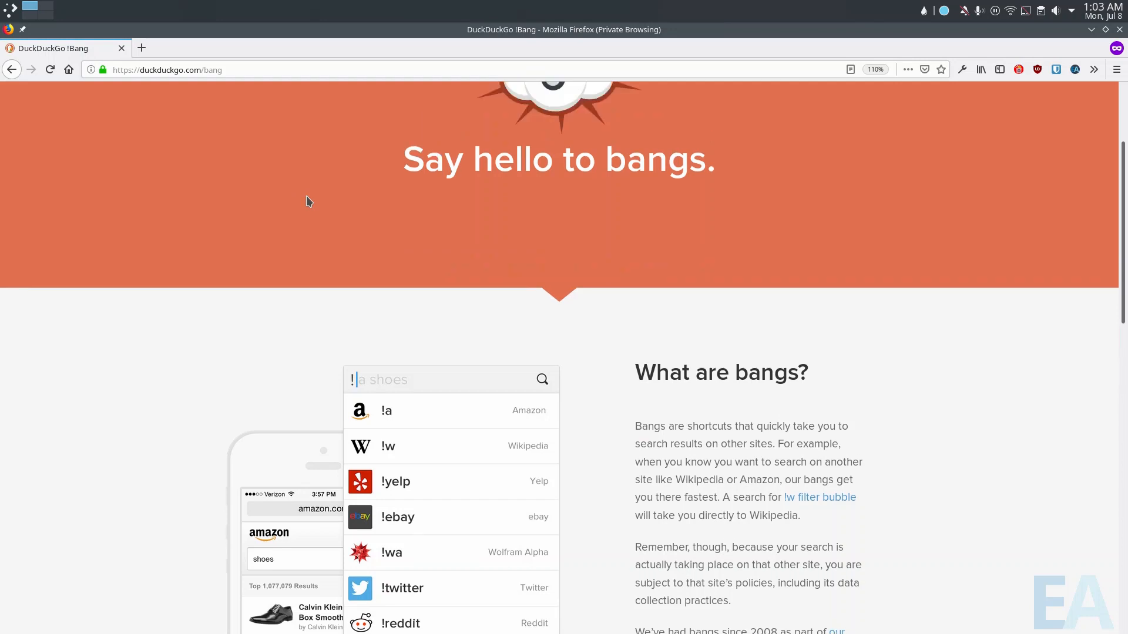
scroll(up, 3)
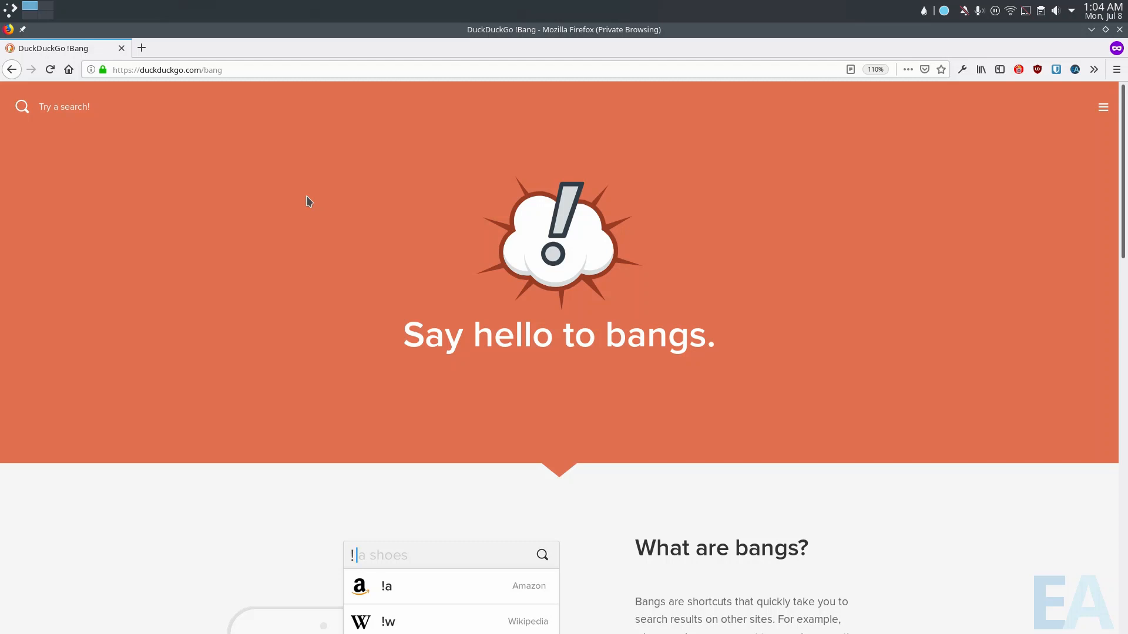
mouse_move(349, 87)
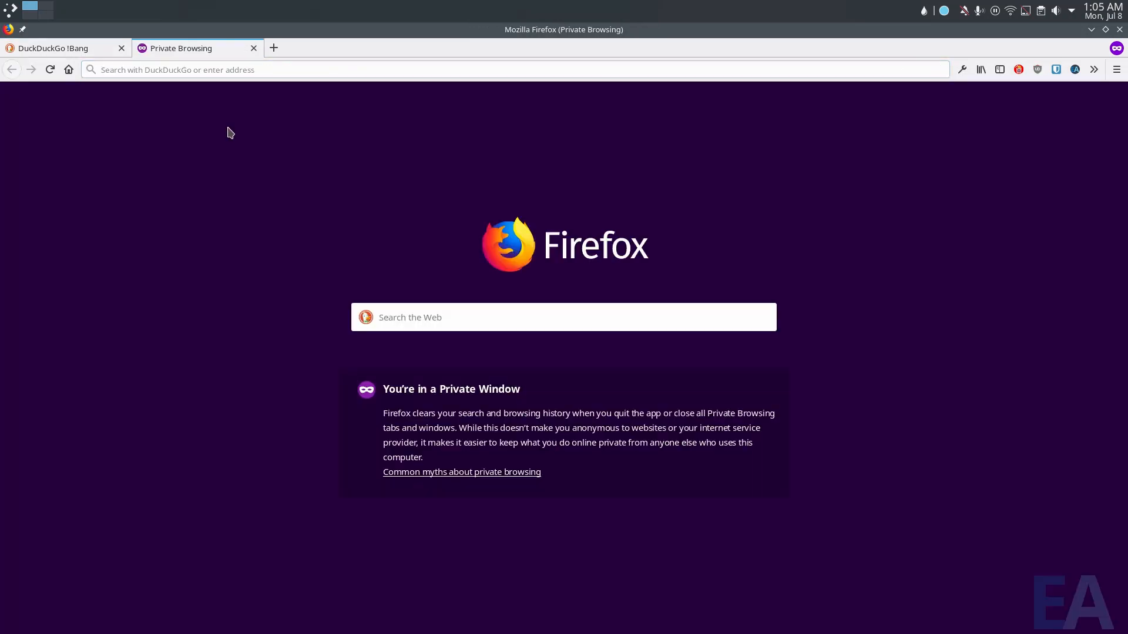
click(505, 70)
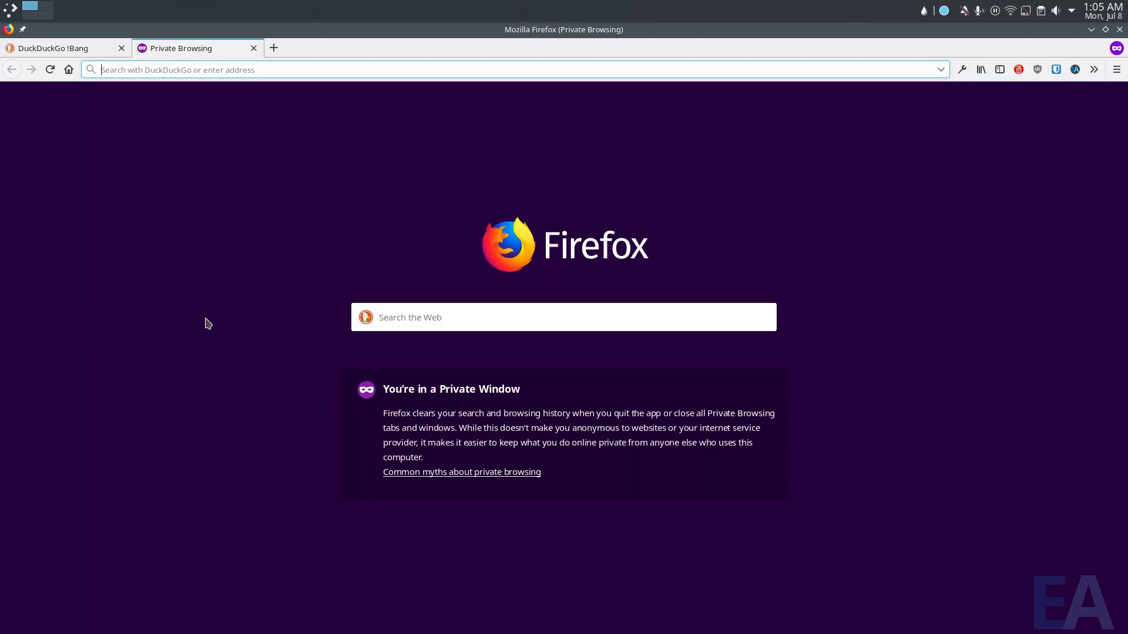
mouse_move(66, 47)
text(linux site)
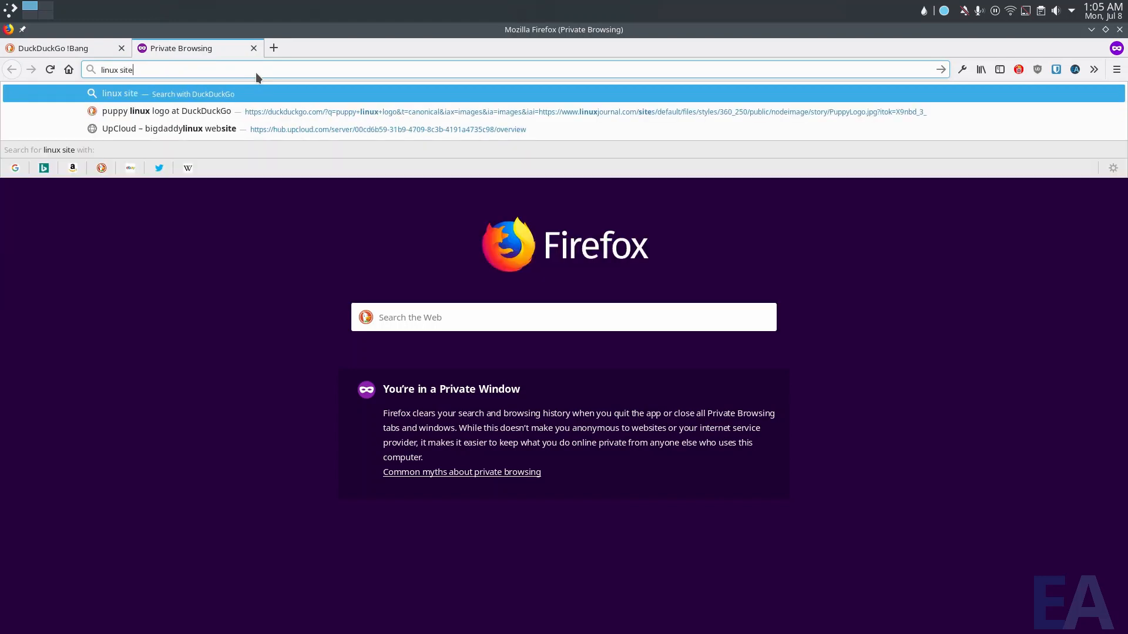
text(:)
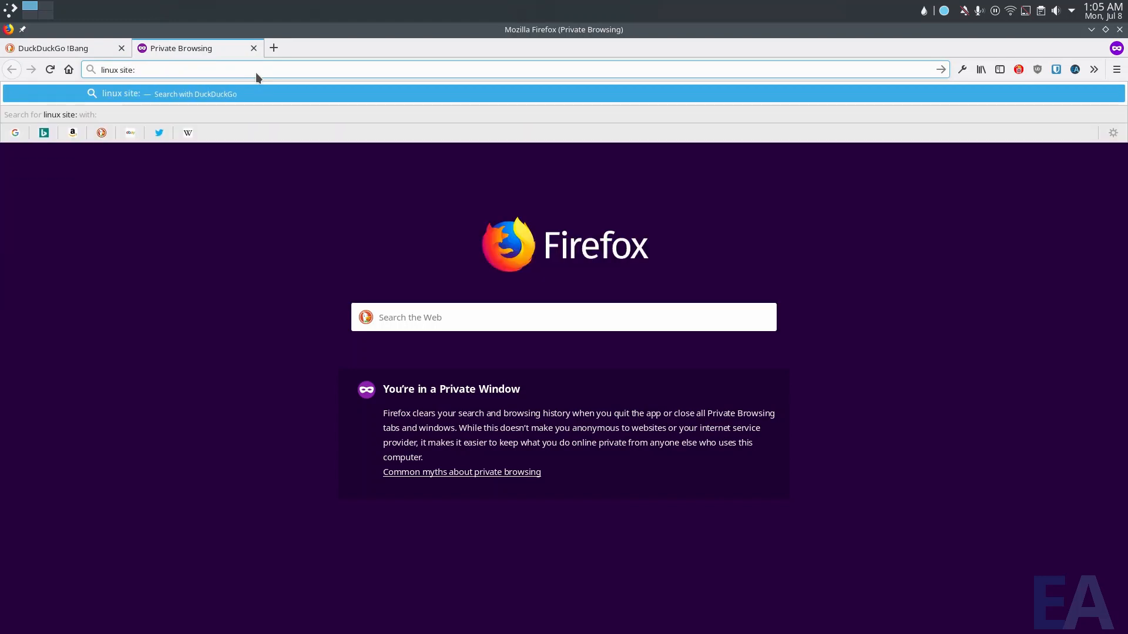
text(g)
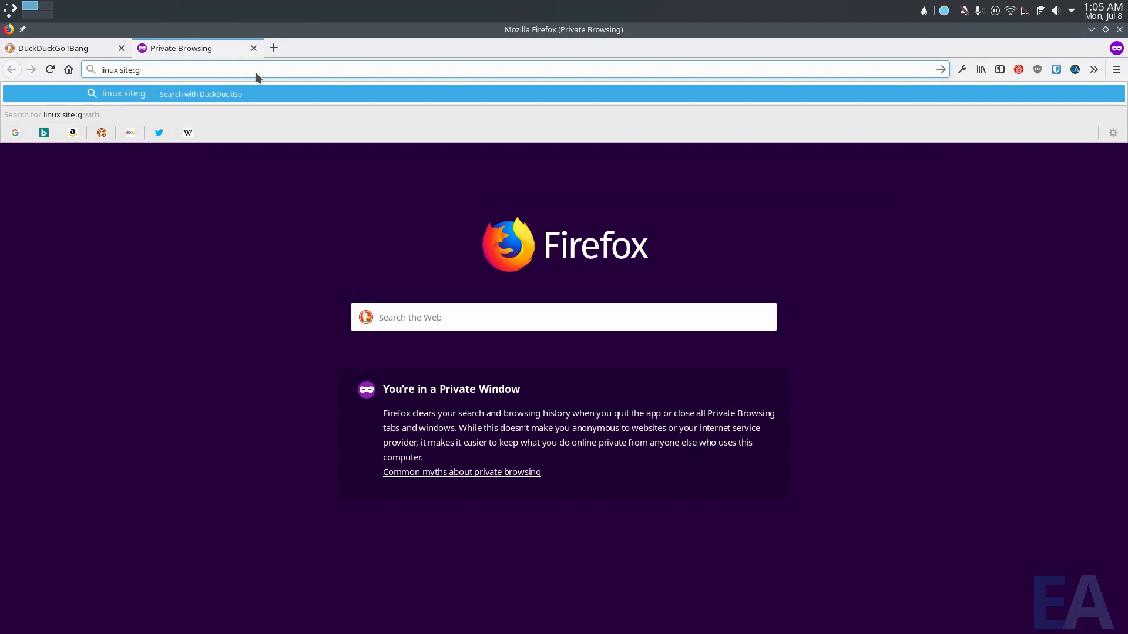
key(Backspace)
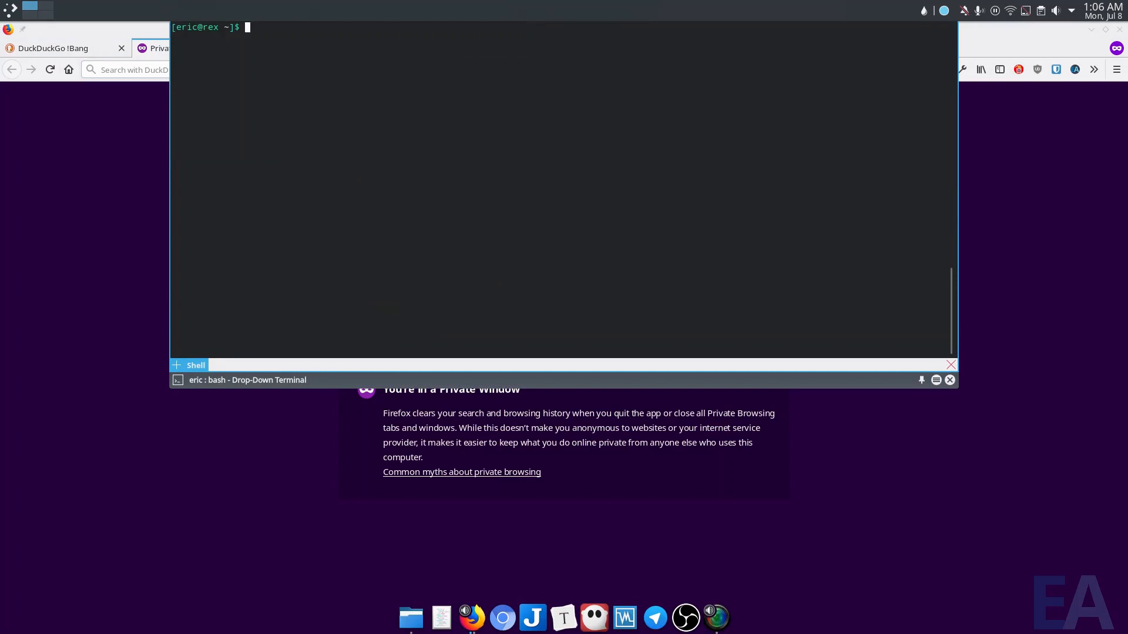
Run 'yay -S discord' to the three-provider prompt, then abort it with Ctrl+C
text(yay)
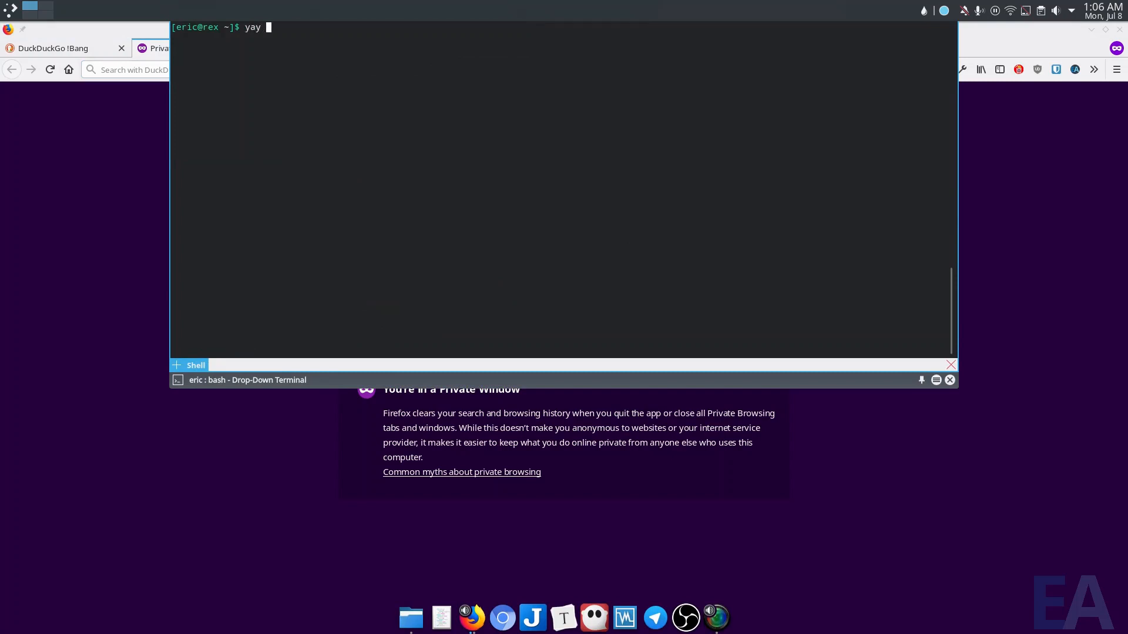
text(-S discord)
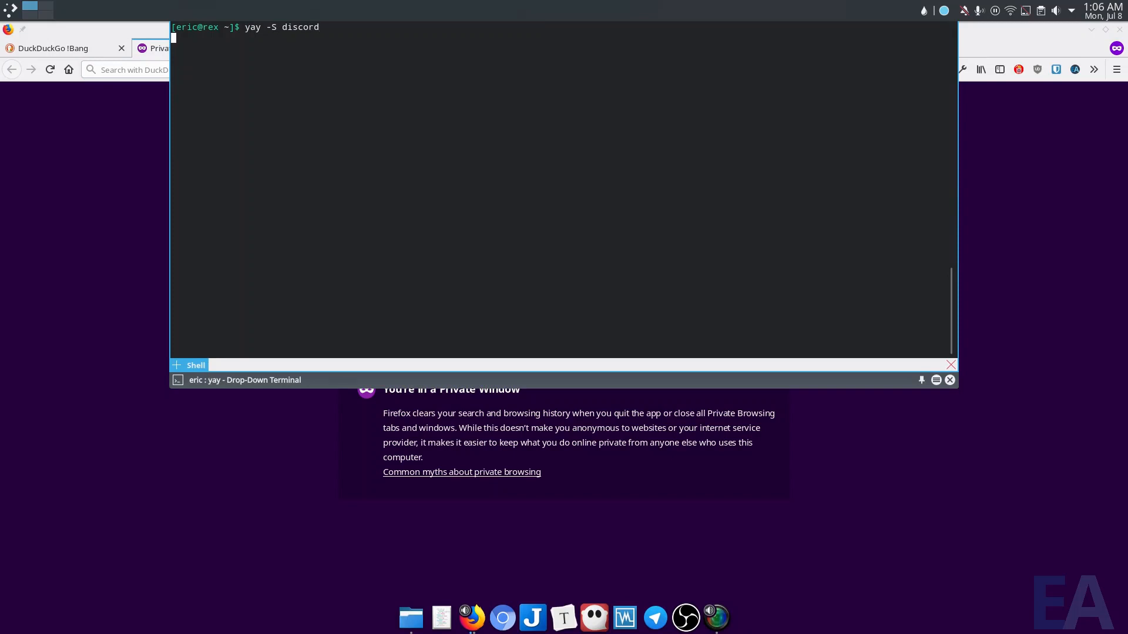
key(Return)
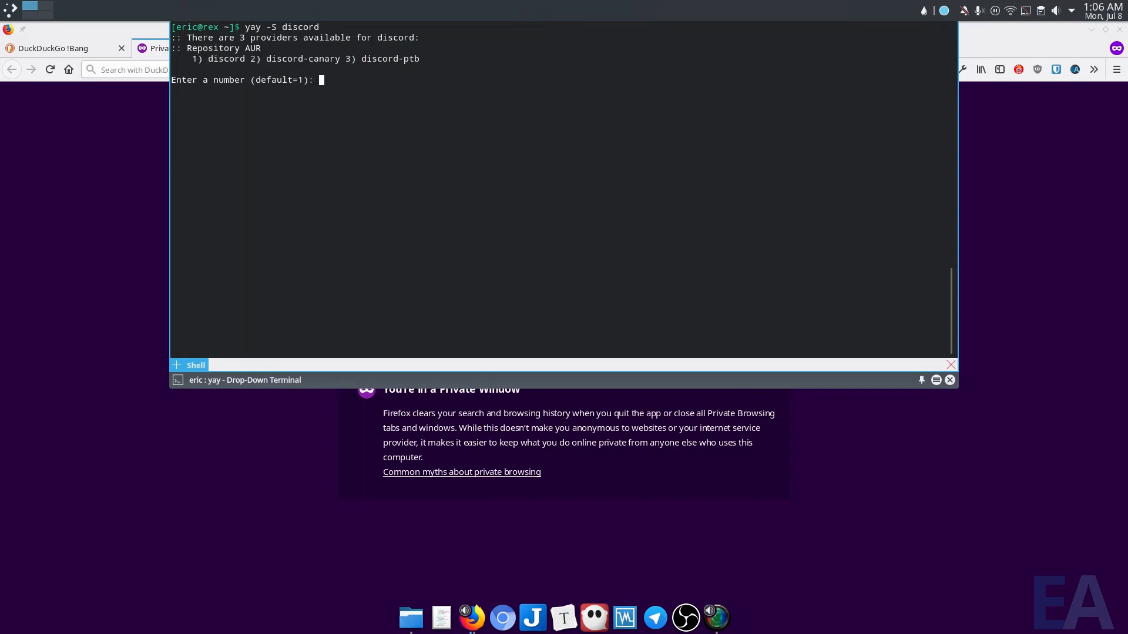
key(ctrl+c)
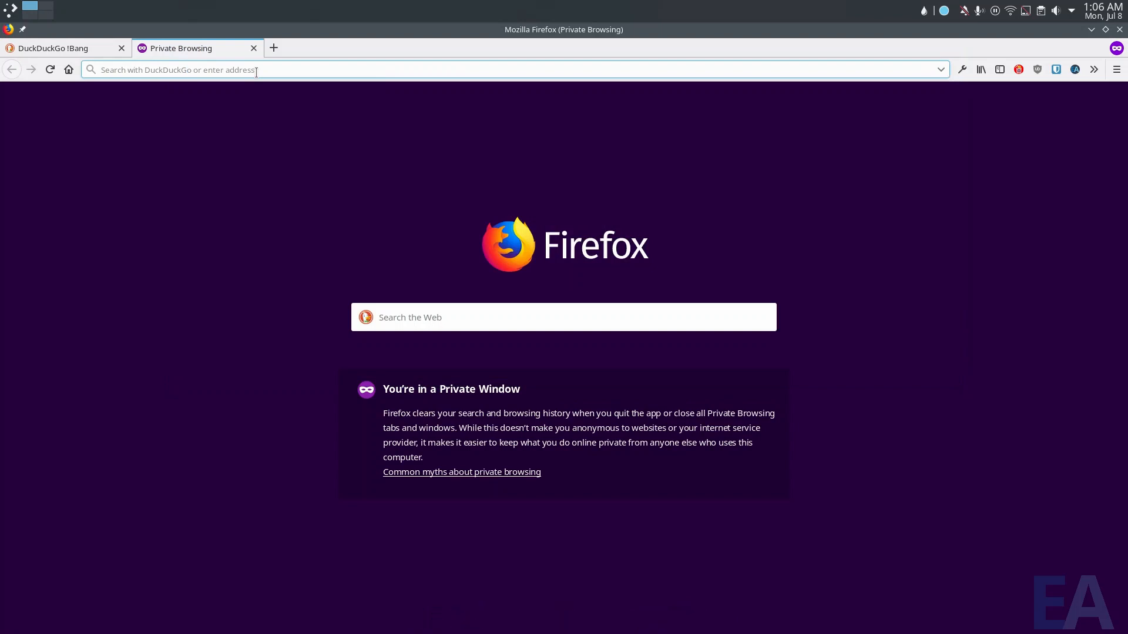
Search the AUR for discord via the '!aur discord' bang
text(l)
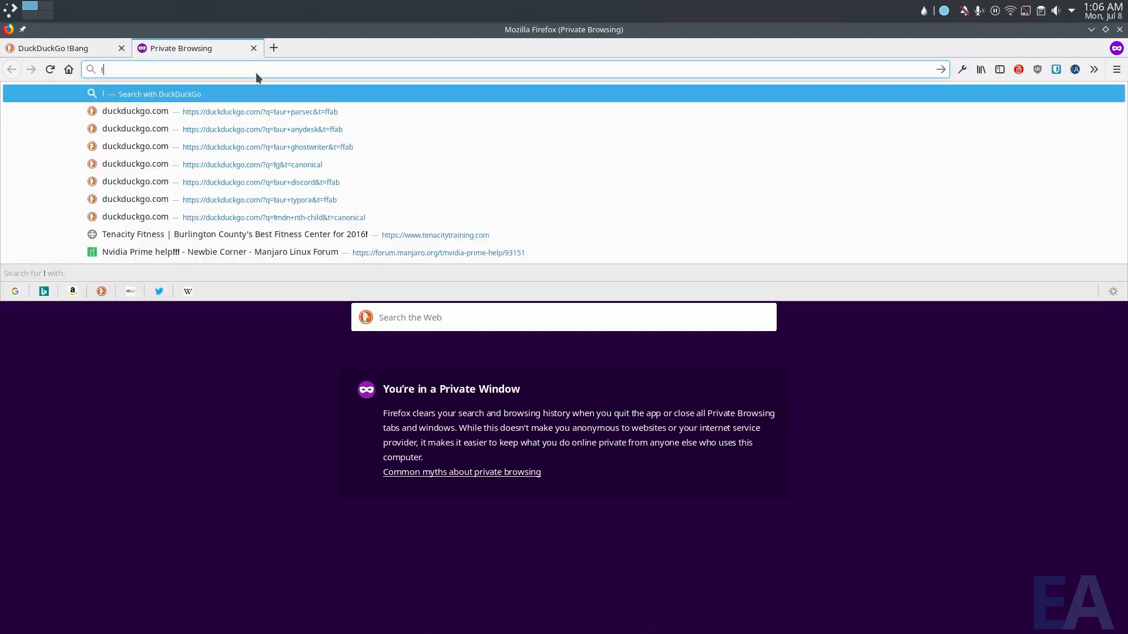
text(!aur)
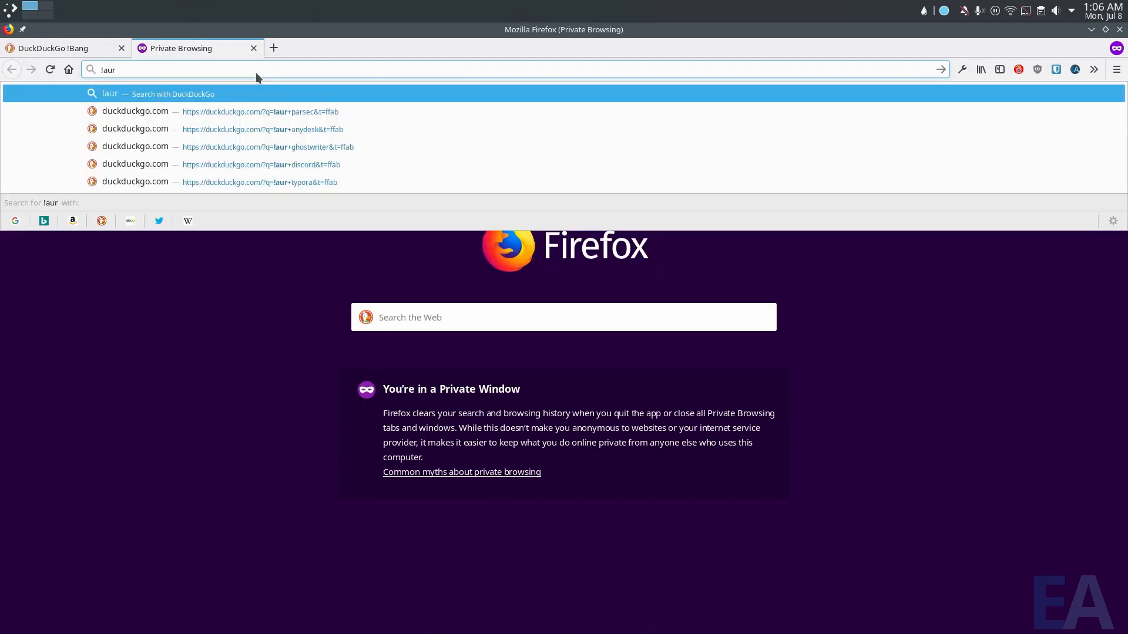
click(261, 165)
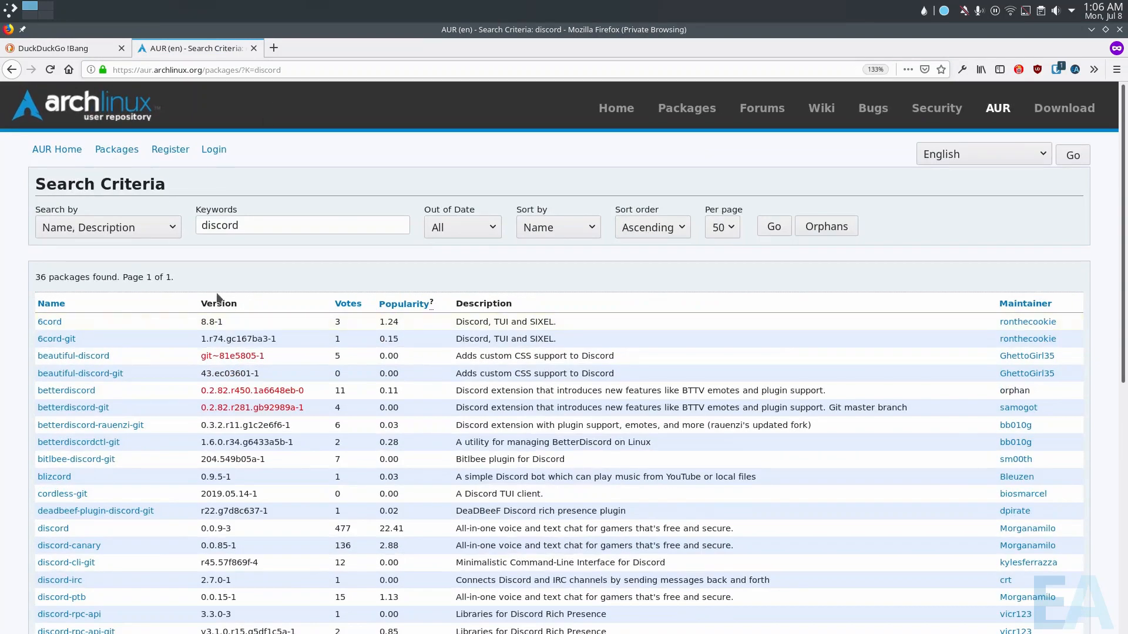
mouse_move(353, 268)
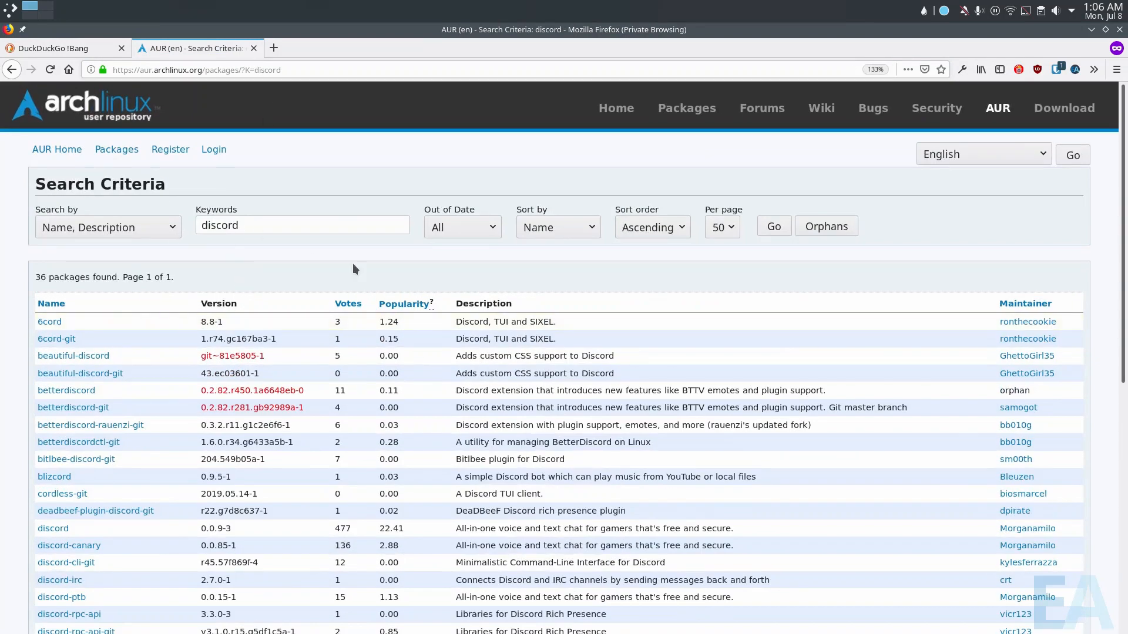
Sort the discord results by popularity and open the discord 0.9.3 package details
click(402, 303)
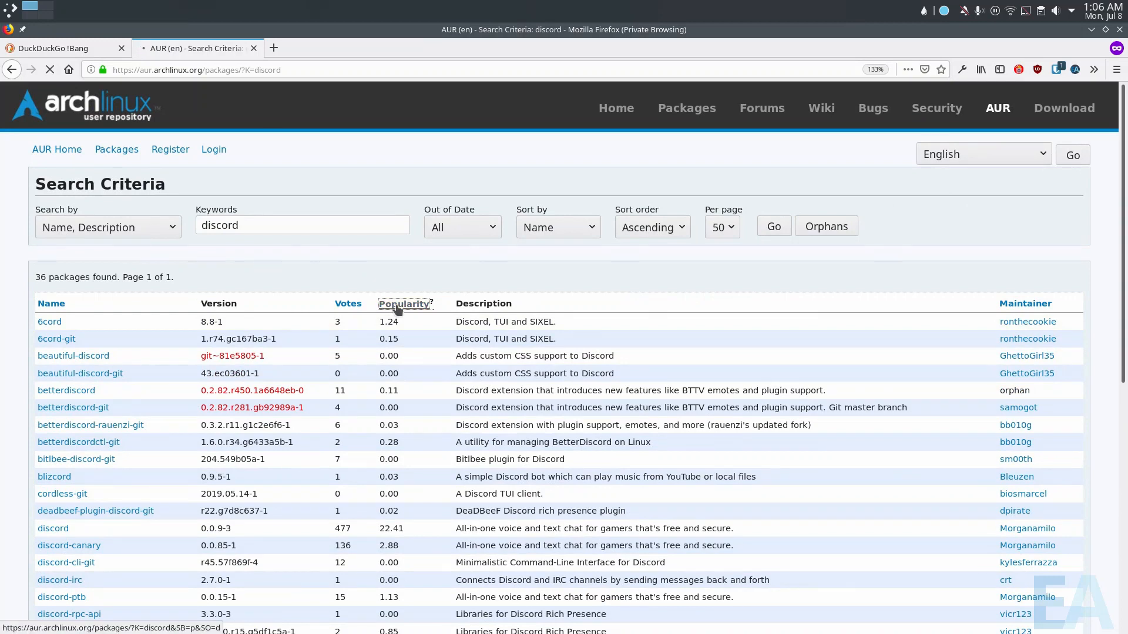
click(404, 303)
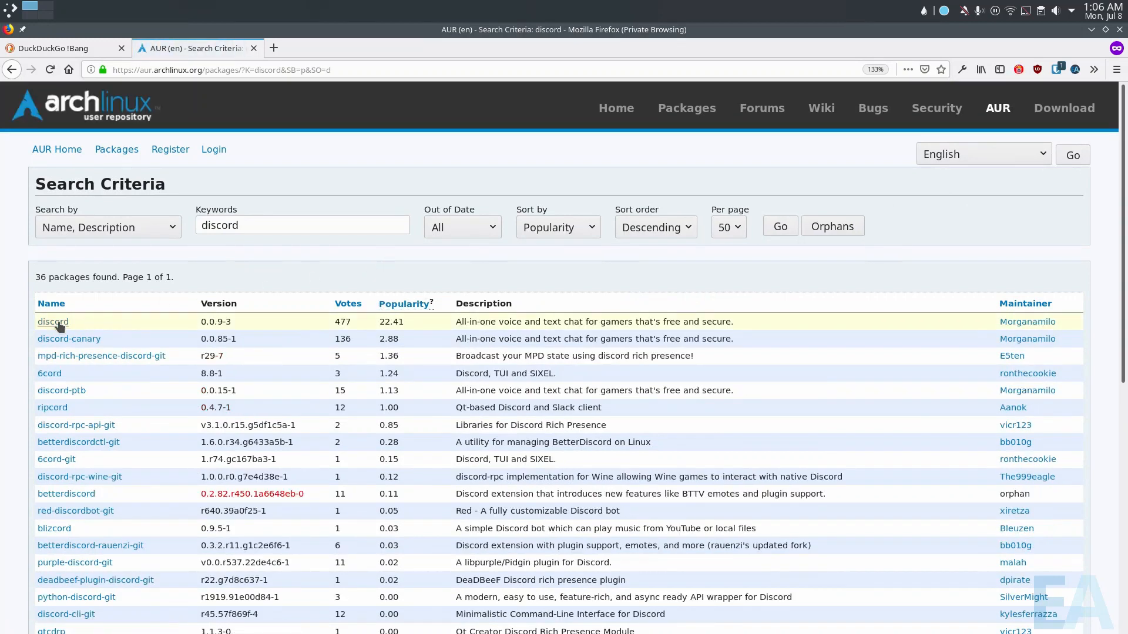
mouse_move(123, 326)
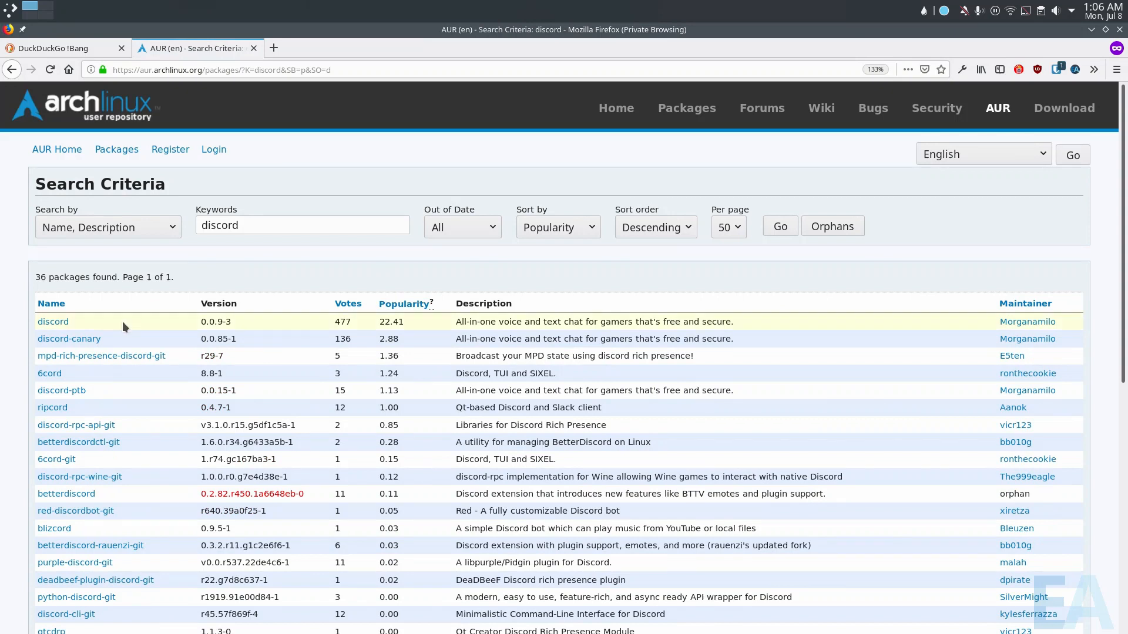
click(53, 322)
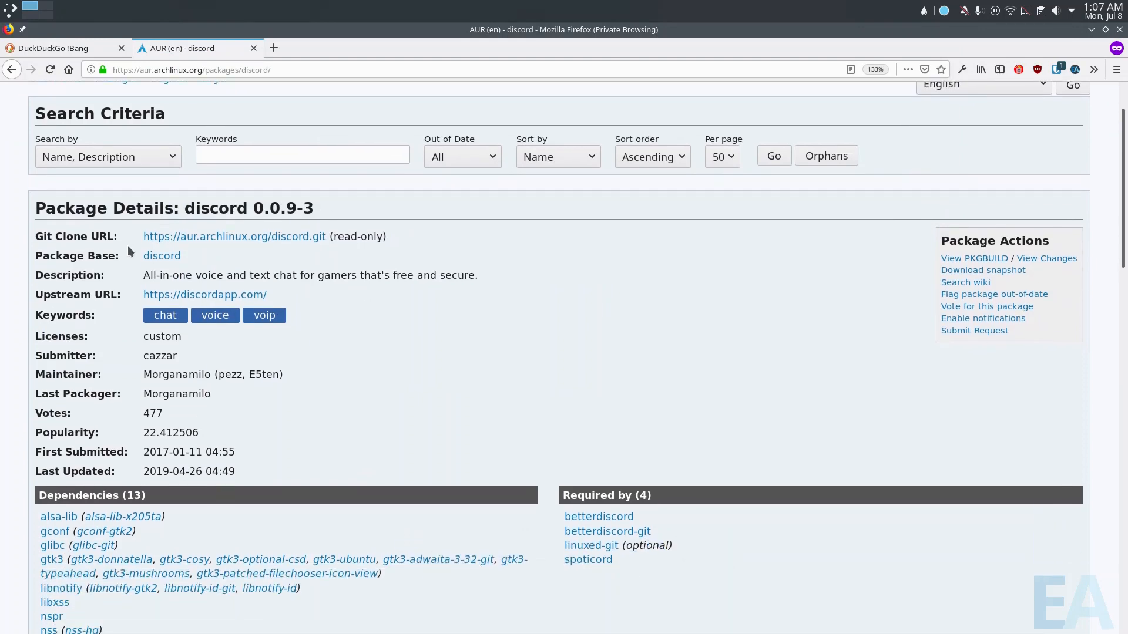
scroll(down, 3)
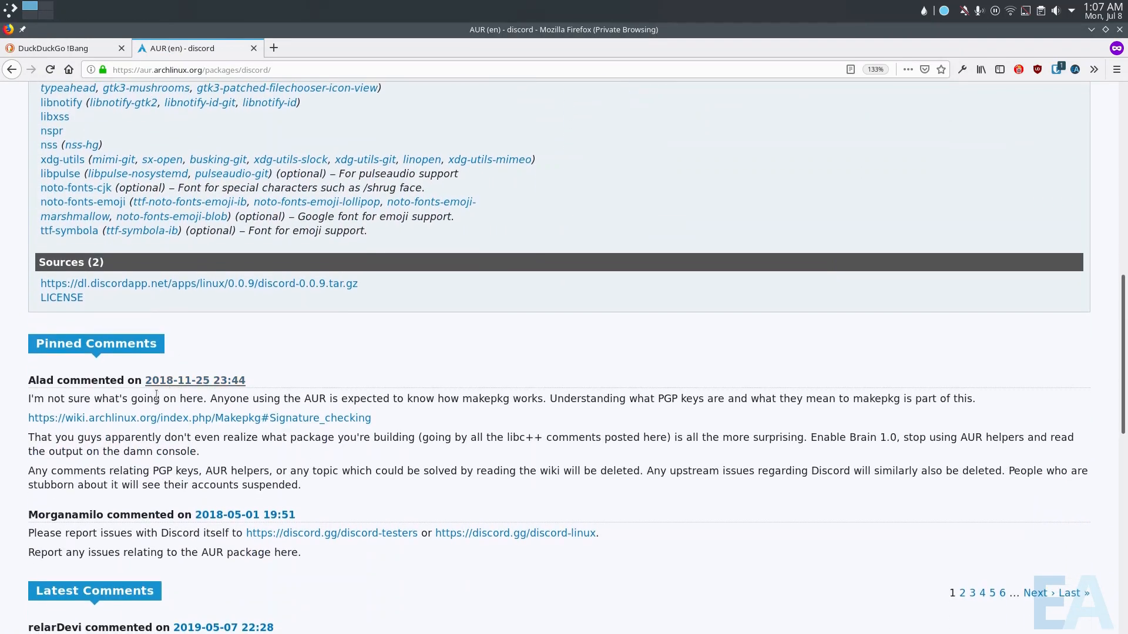
scroll(down, 3)
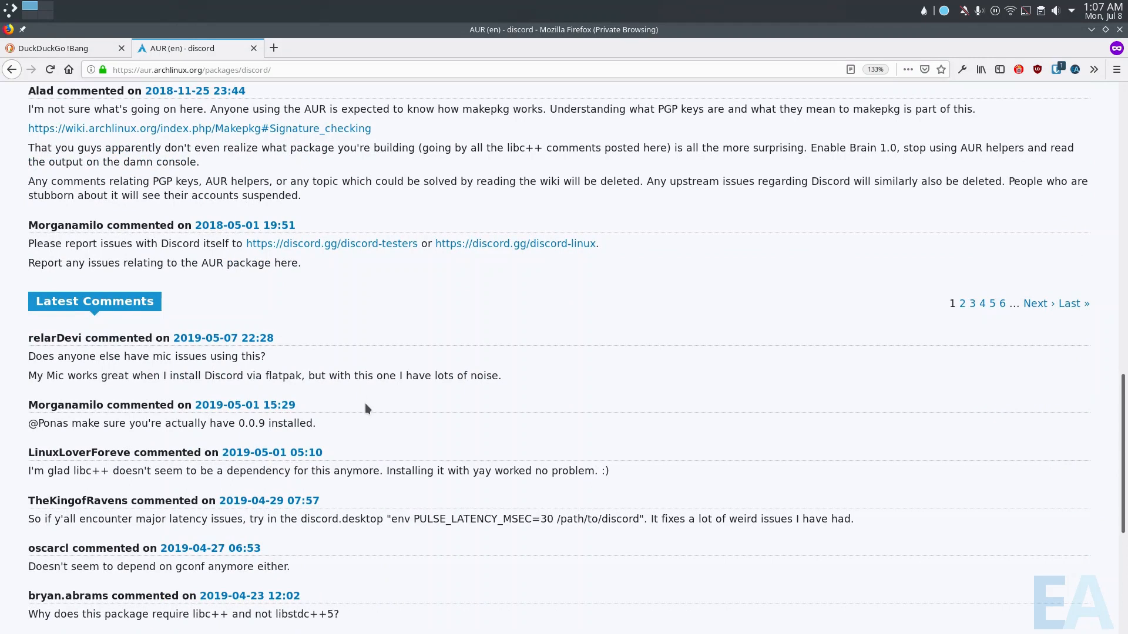
scroll(down, 3)
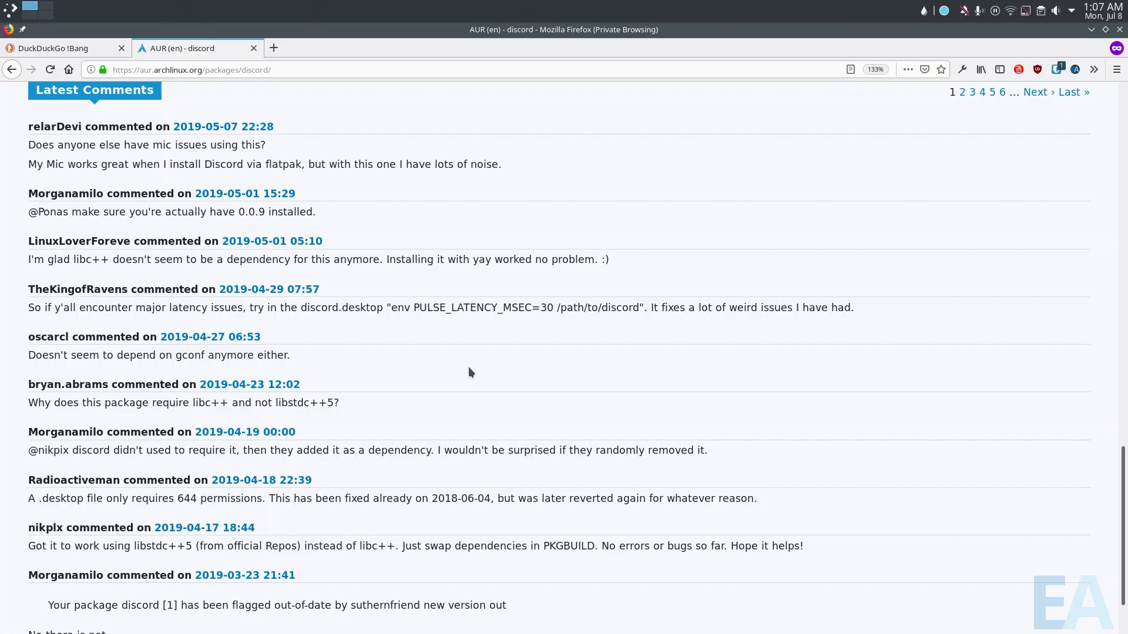
scroll(up, 3)
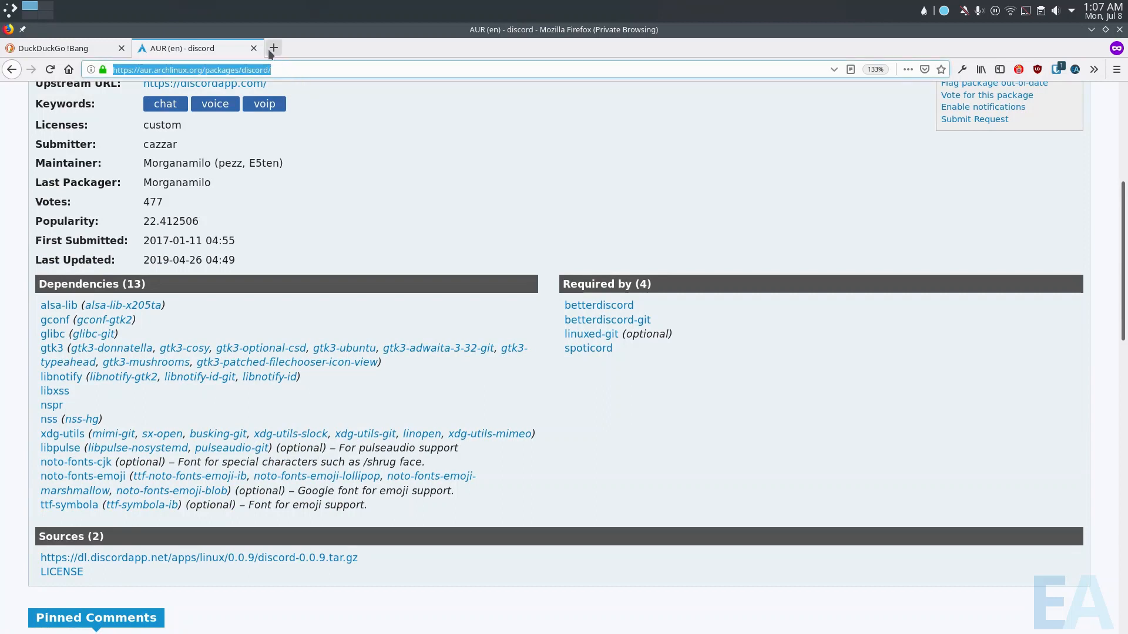
Start a third private tab beside the AUR discord page and begin a query in it
click(272, 47)
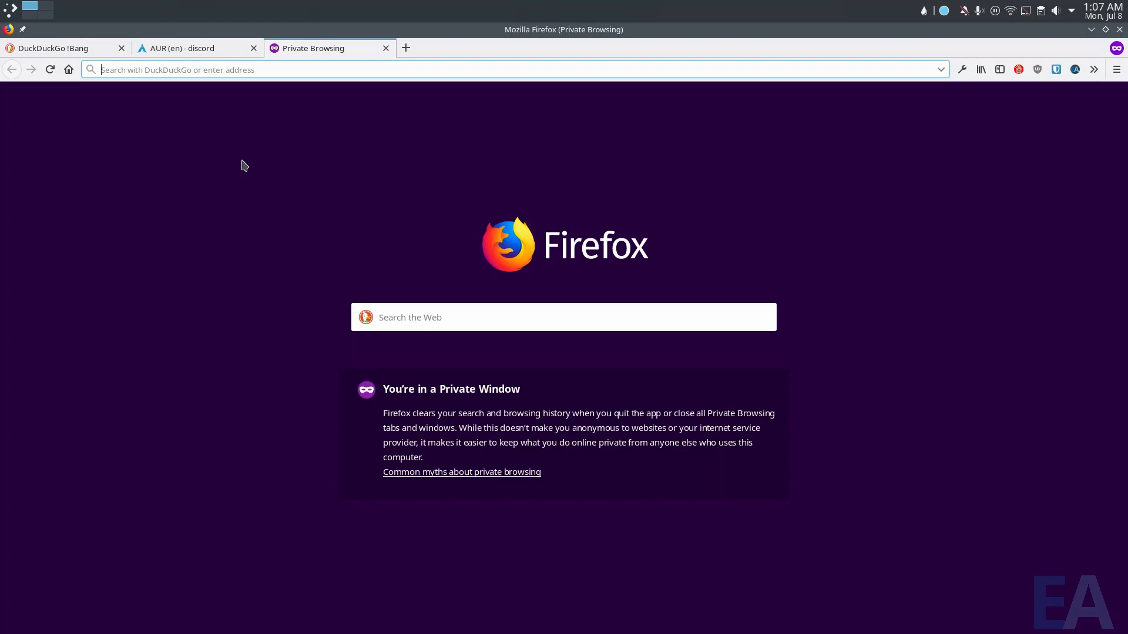
text(l)
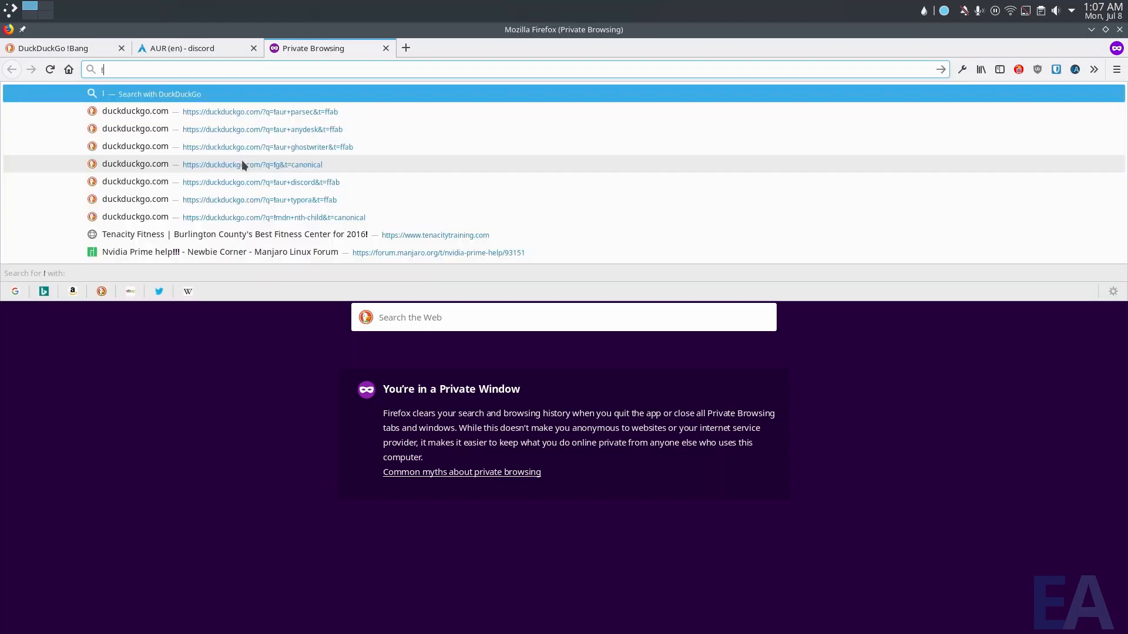
Search '!g fish' from the address bar so Google's fish results load
text(!g)
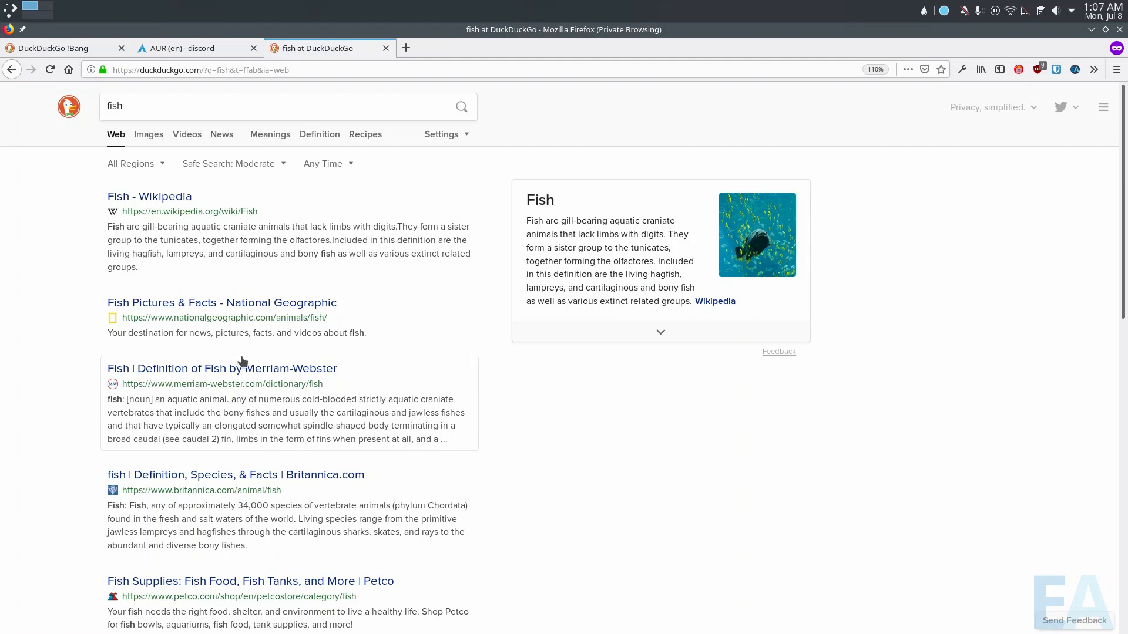
click(216, 106)
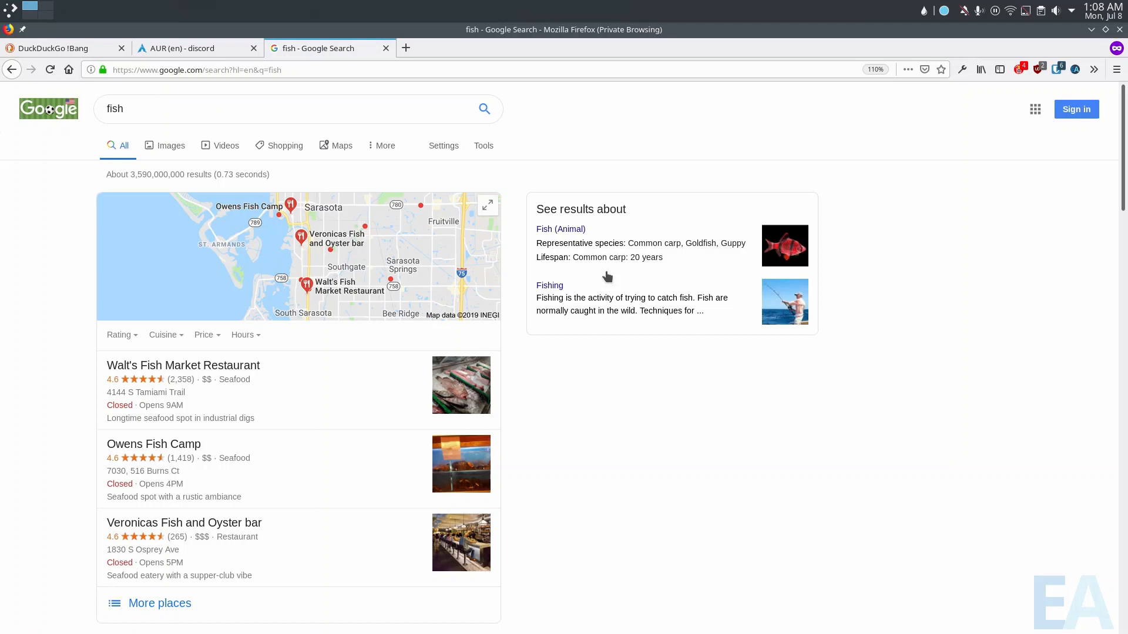
Scroll through Google's fish results past local seafood places, Wikipedia and videos
scroll(down, 3)
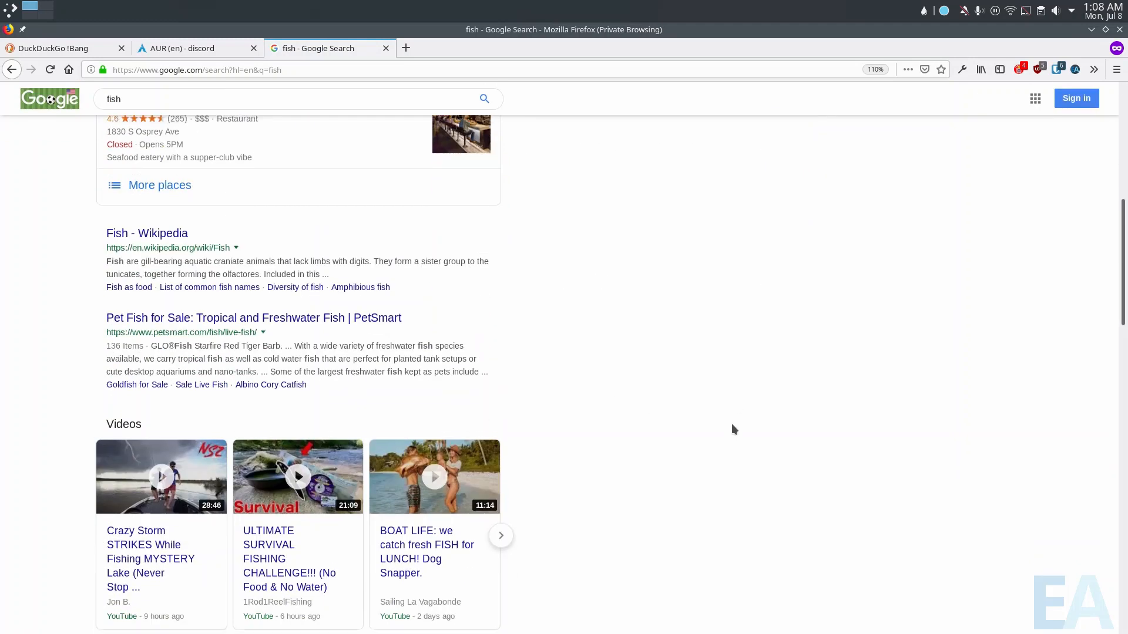
scroll(up, 3)
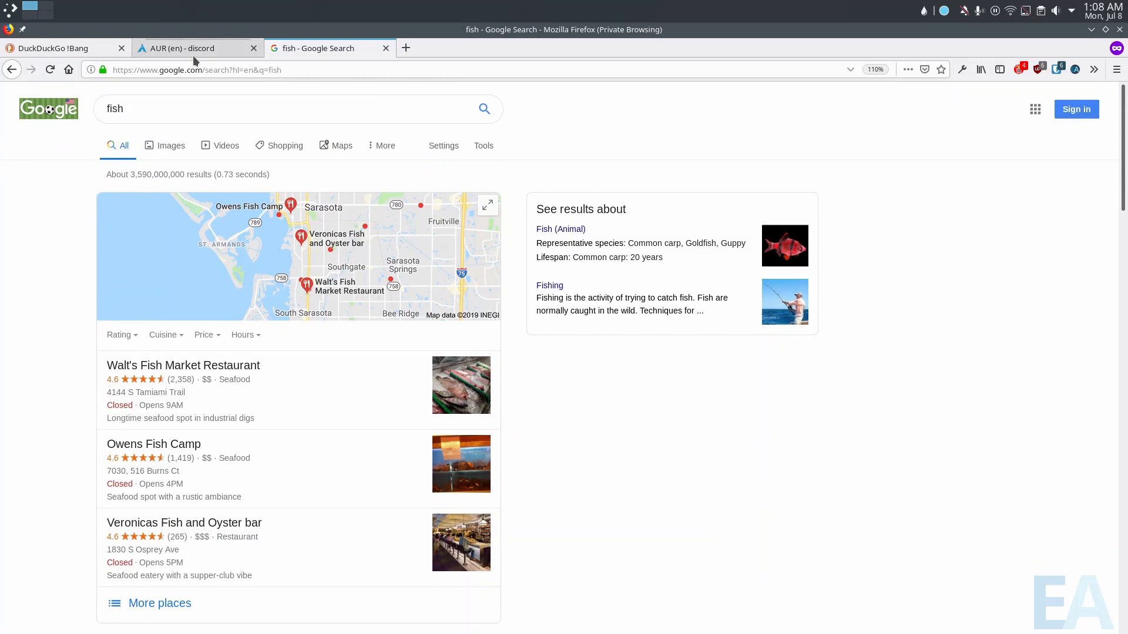
scroll(down, 3)
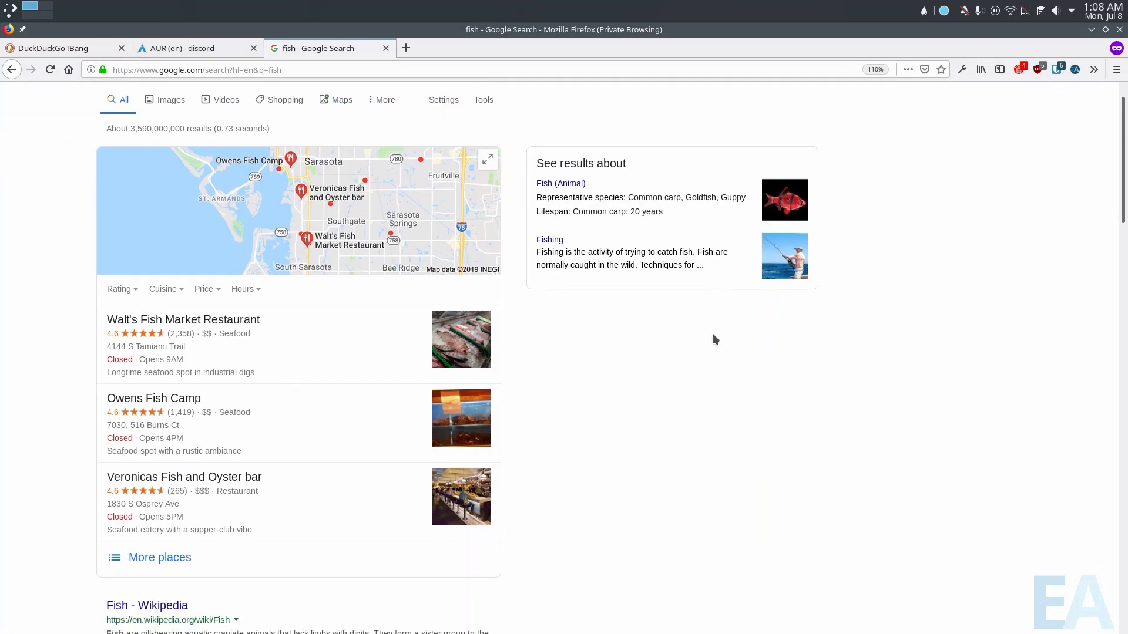
scroll(down, 3)
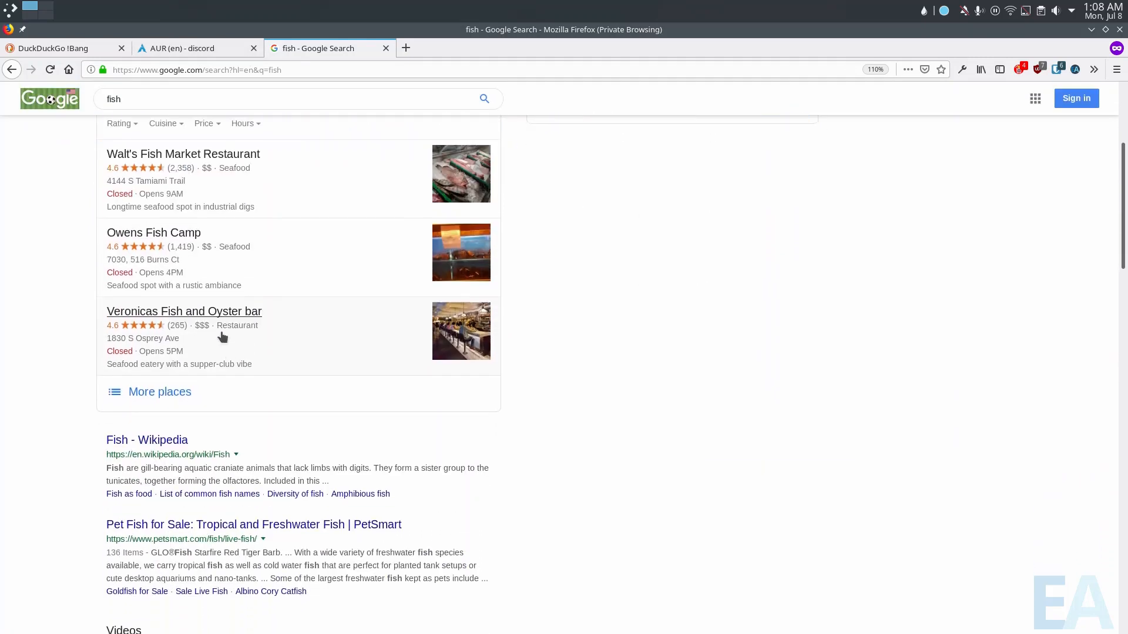
scroll(down, 3)
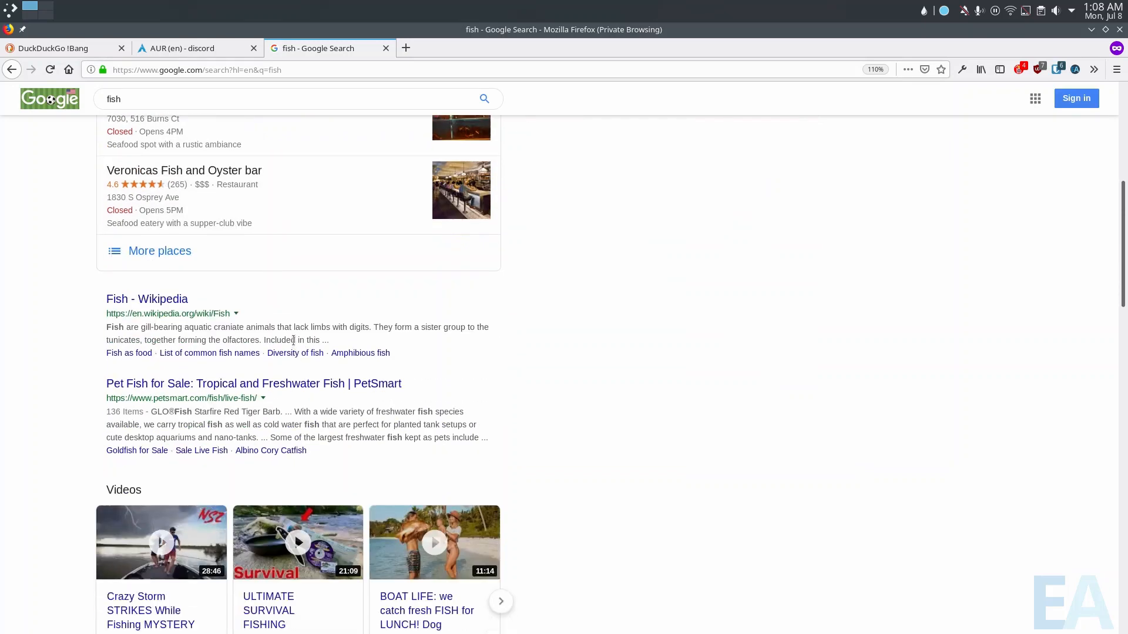
scroll(down, 3)
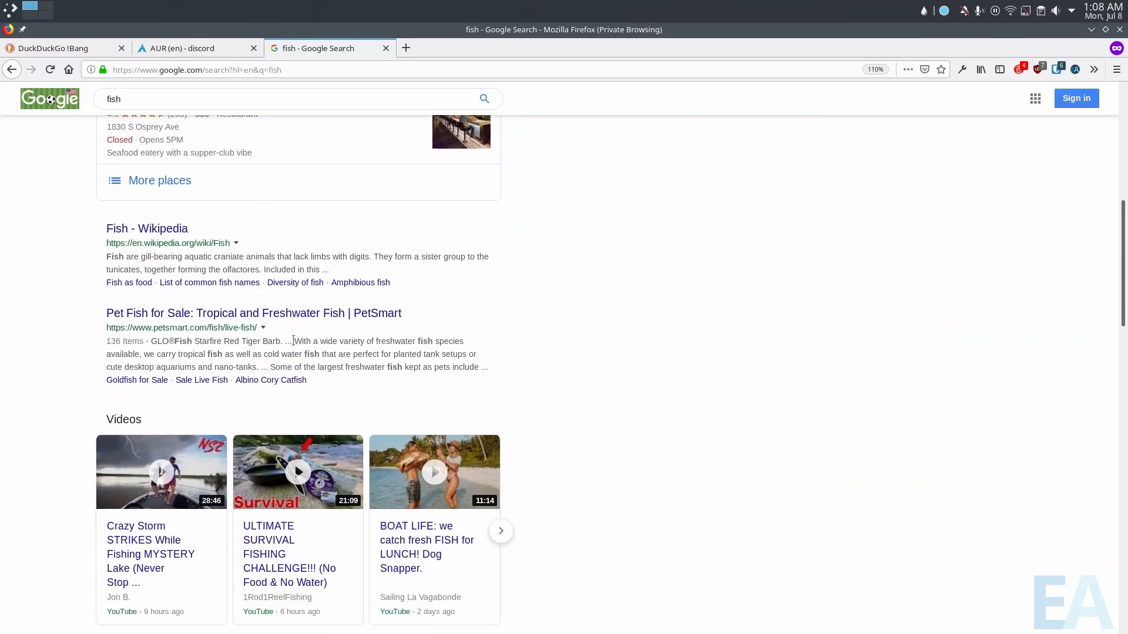
scroll(up, 3)
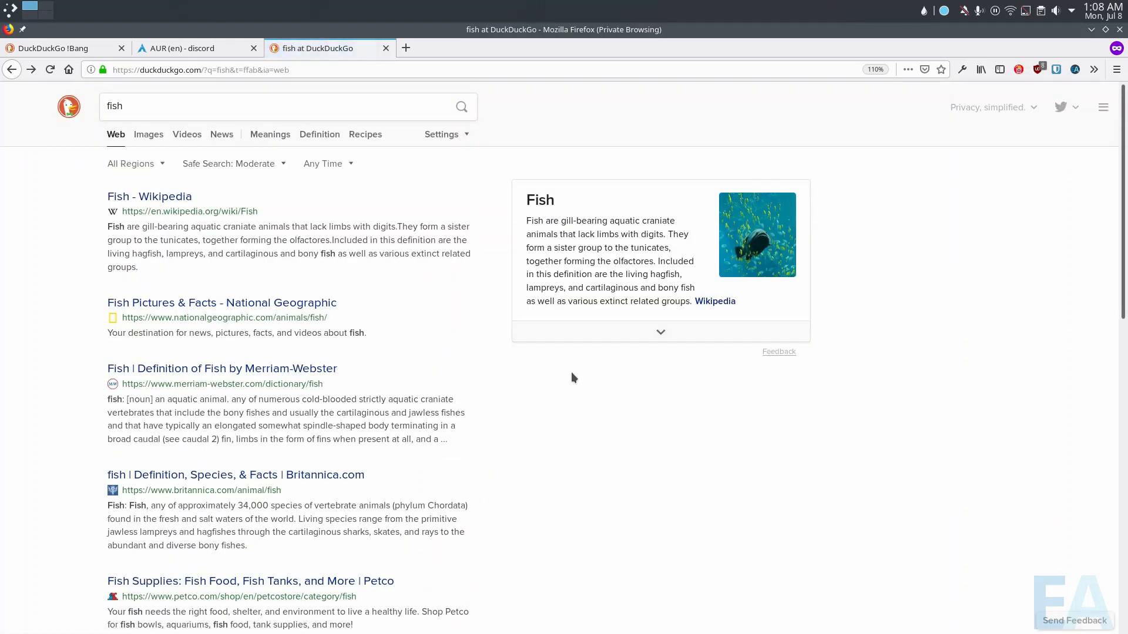
mouse_move(291, 151)
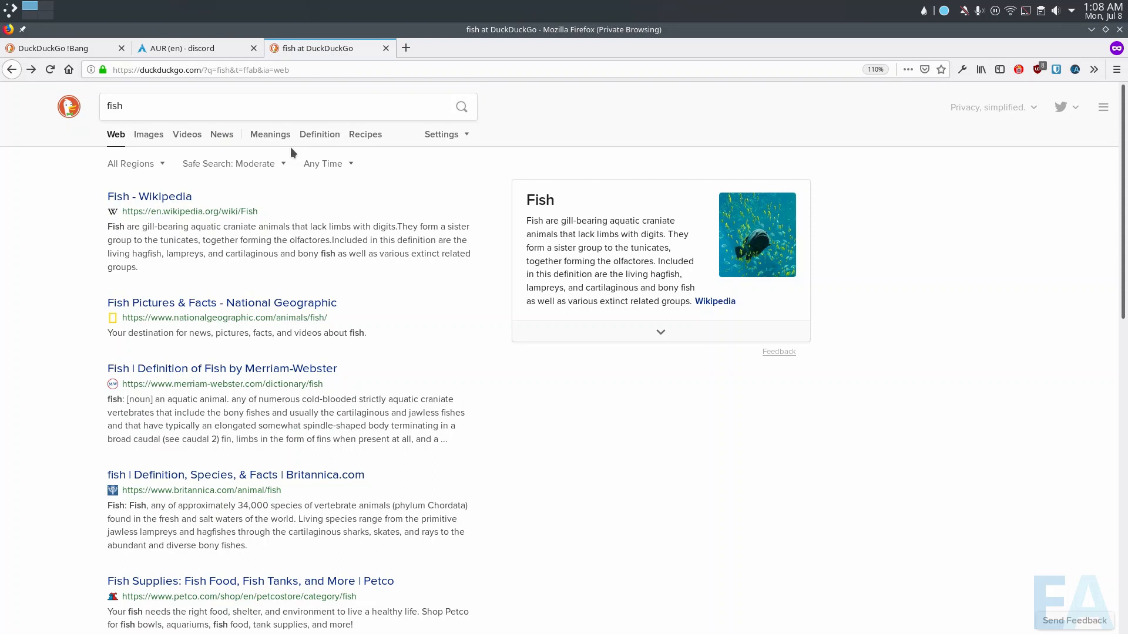
Switch to the first tab showing DuckDuckGo's bang overview page
click(58, 47)
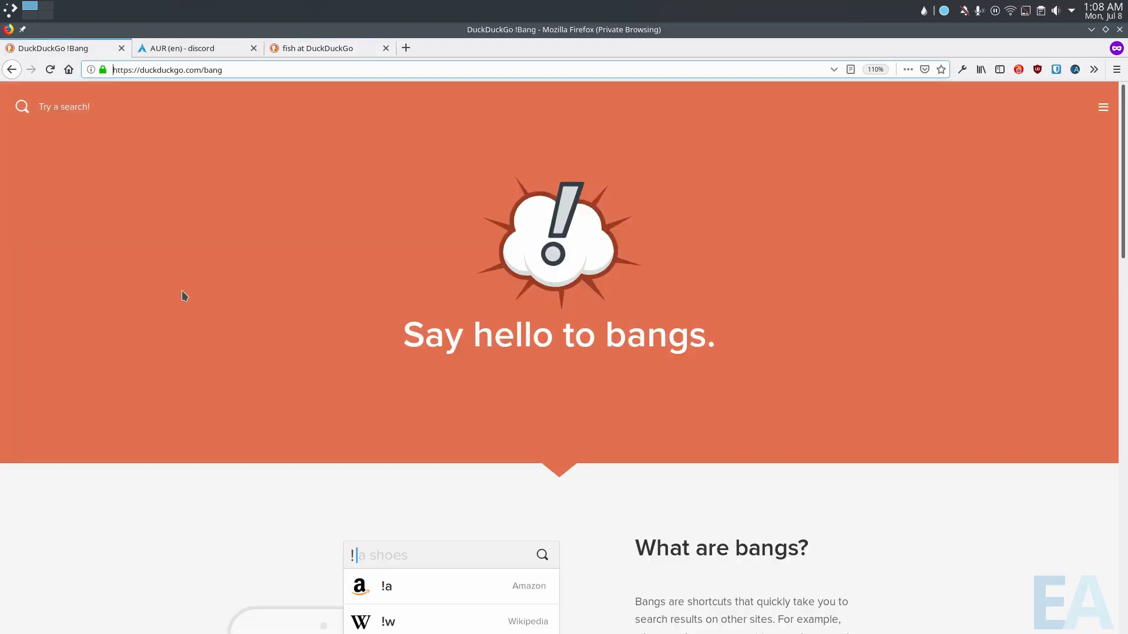
Scroll the bang page down to its 12,547-bang directory, then return to the fish tab
scroll(down, 3)
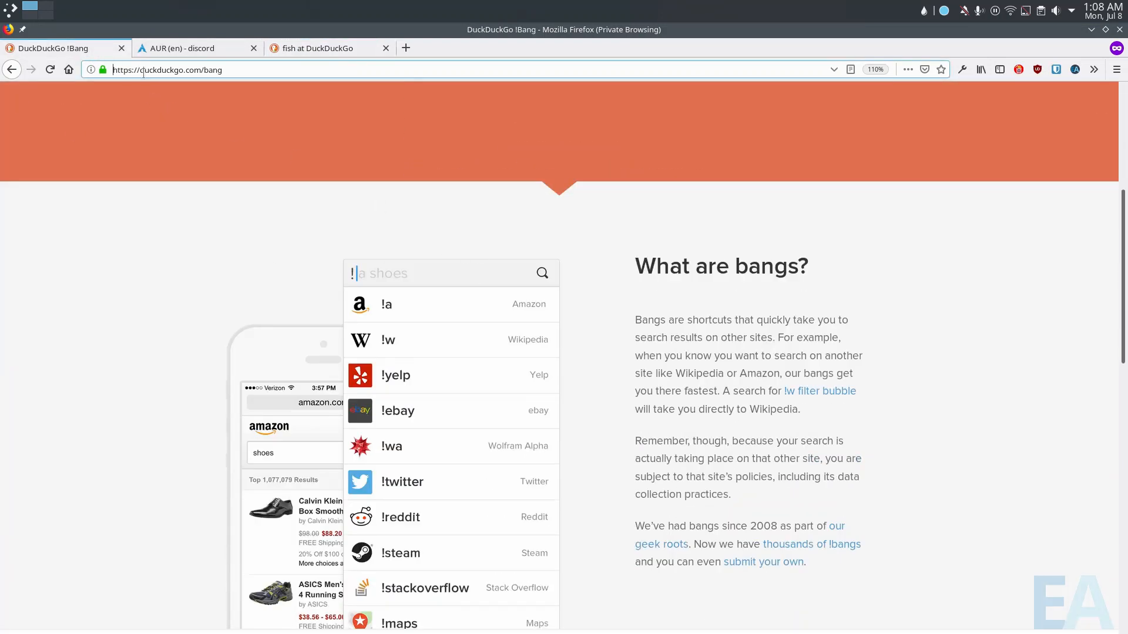
scroll(down, 3)
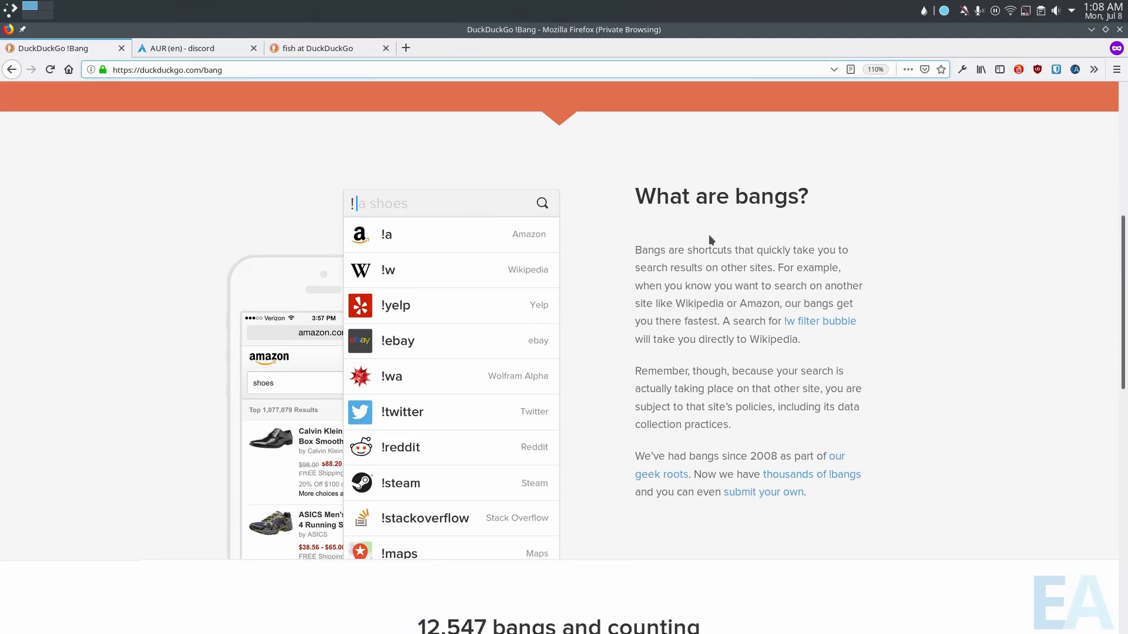
scroll(down, 3)
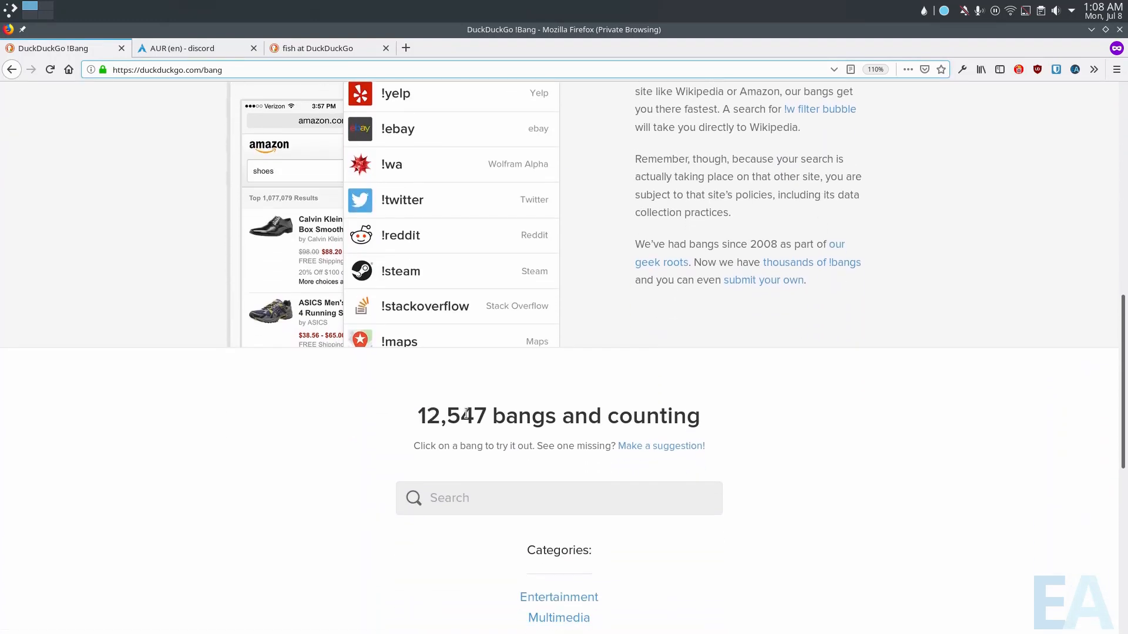
scroll(down, 3)
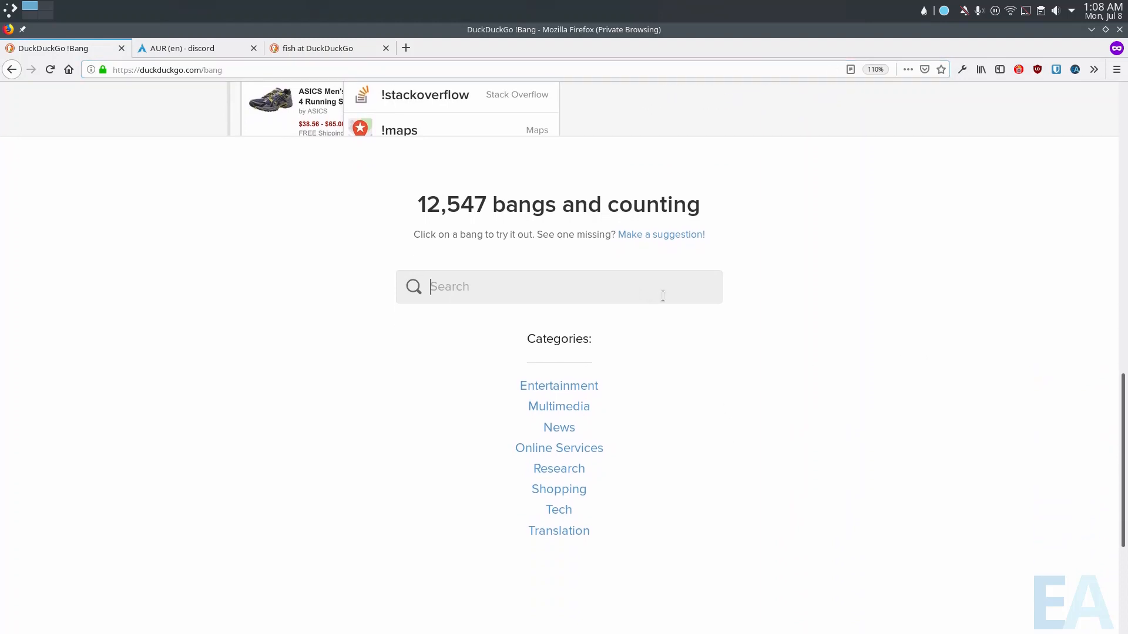
click(319, 48)
text(!)
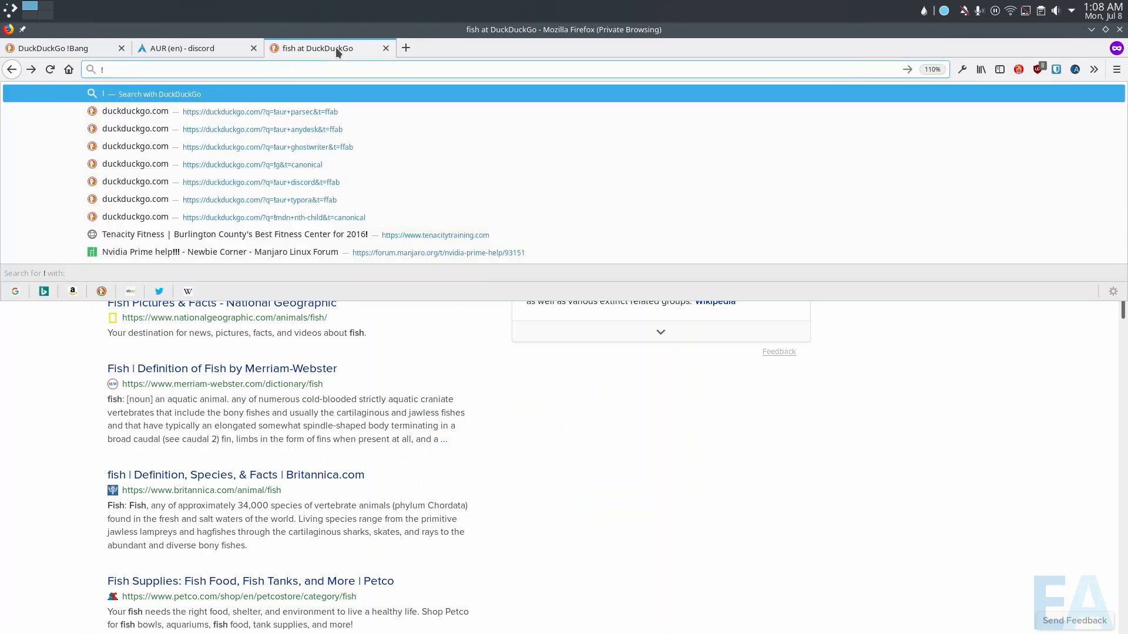
Search '!mdn padding' so MDN's 911-document results load, and scroll them
text(mdn pa)
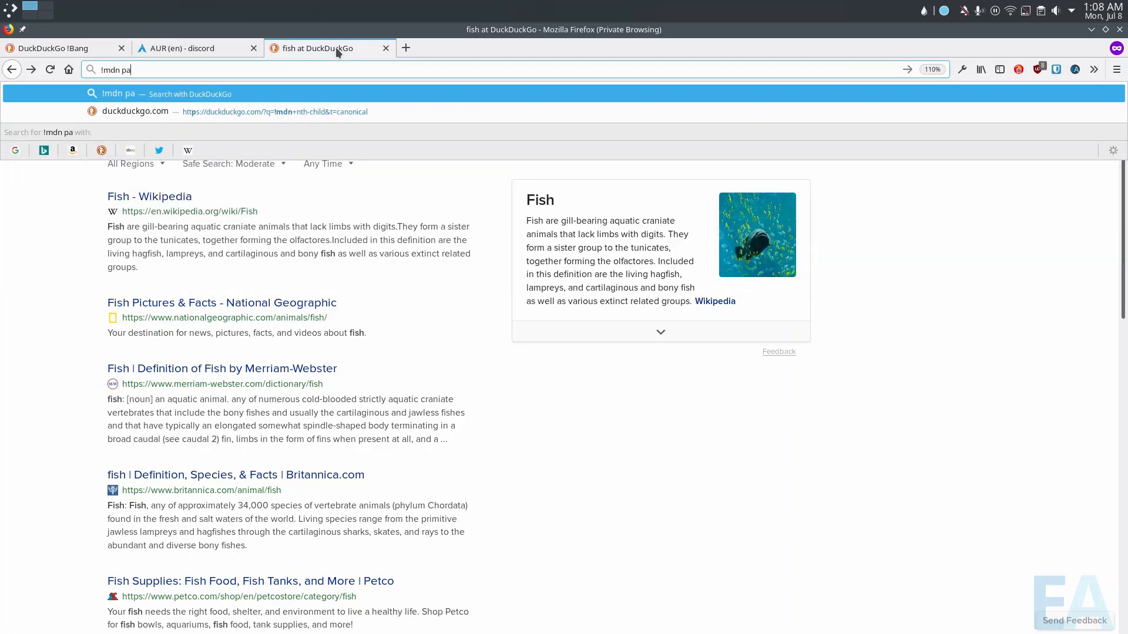
key(Return)
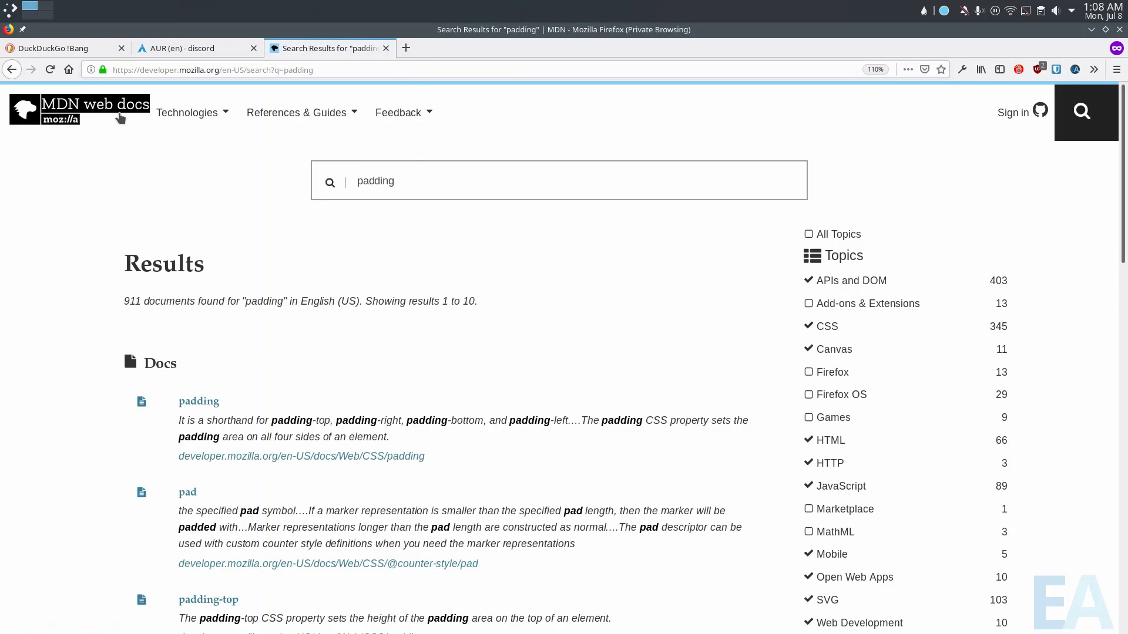
scroll(down, 3)
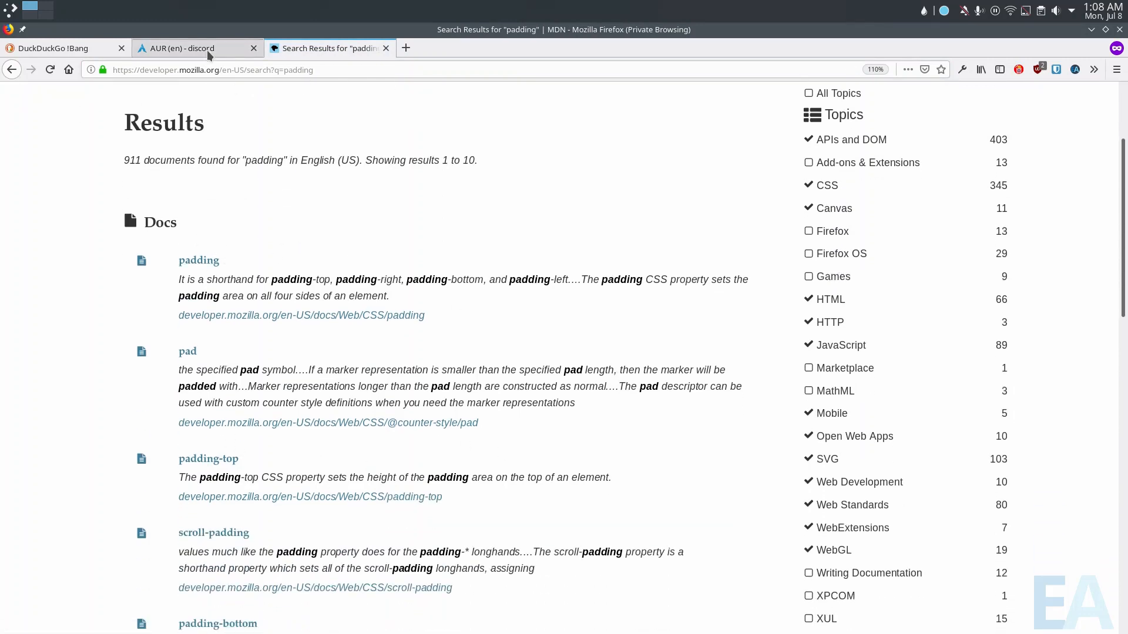
Pass through the AUR discord tab back to the DuckDuckGo bang page
click(194, 48)
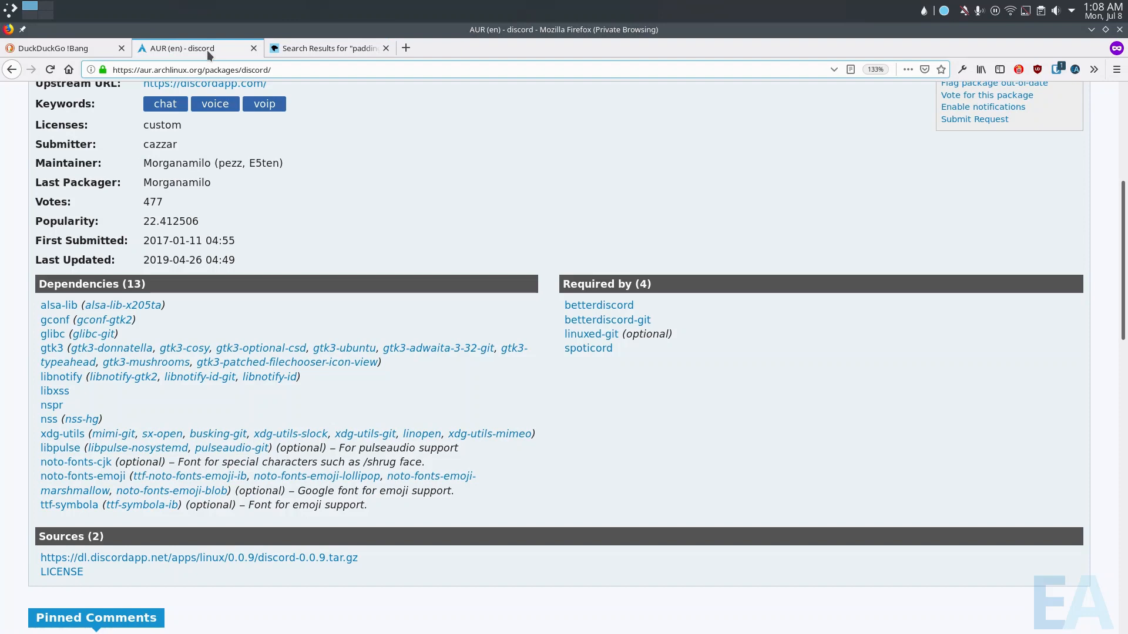
mouse_move(328, 48)
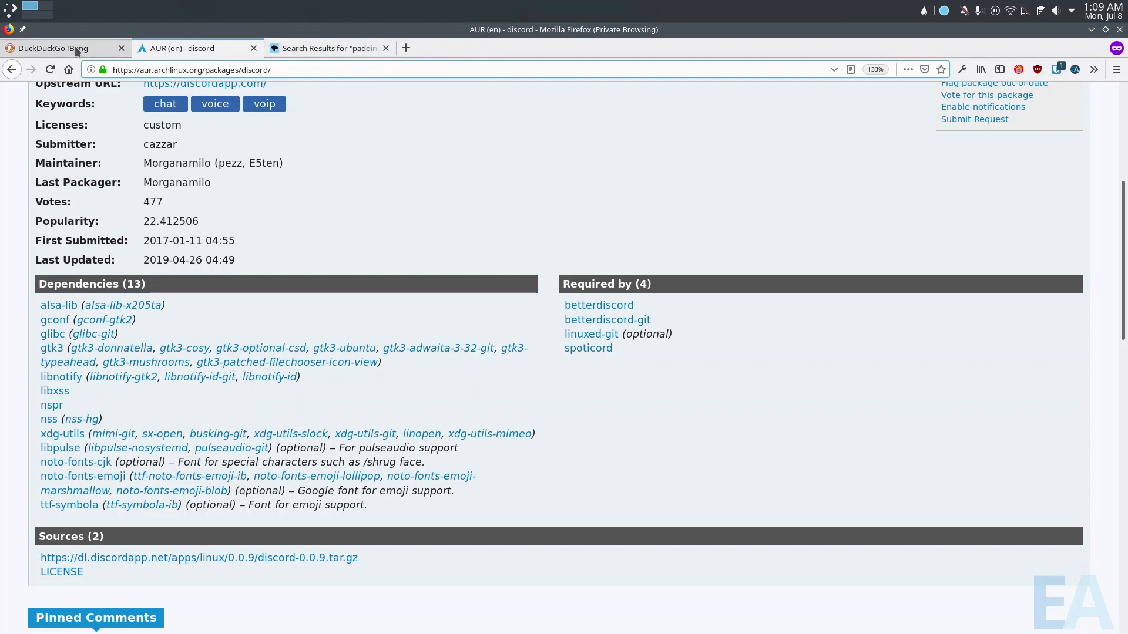
click(54, 47)
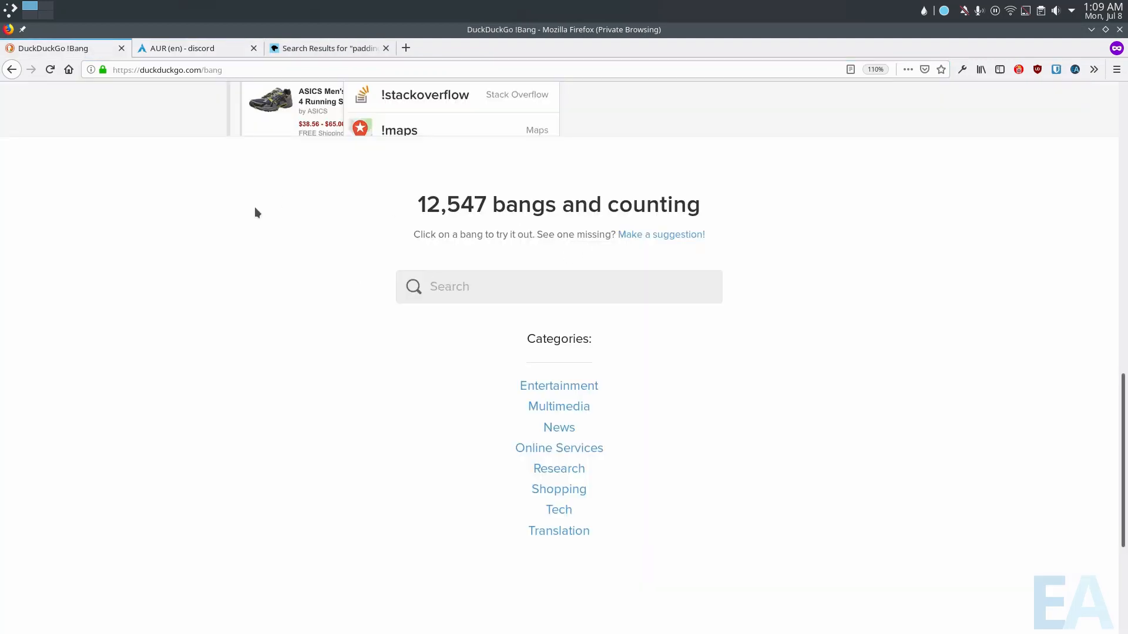
Scroll to the bang categories and load the Translation category's Google bangs
scroll(up, 3)
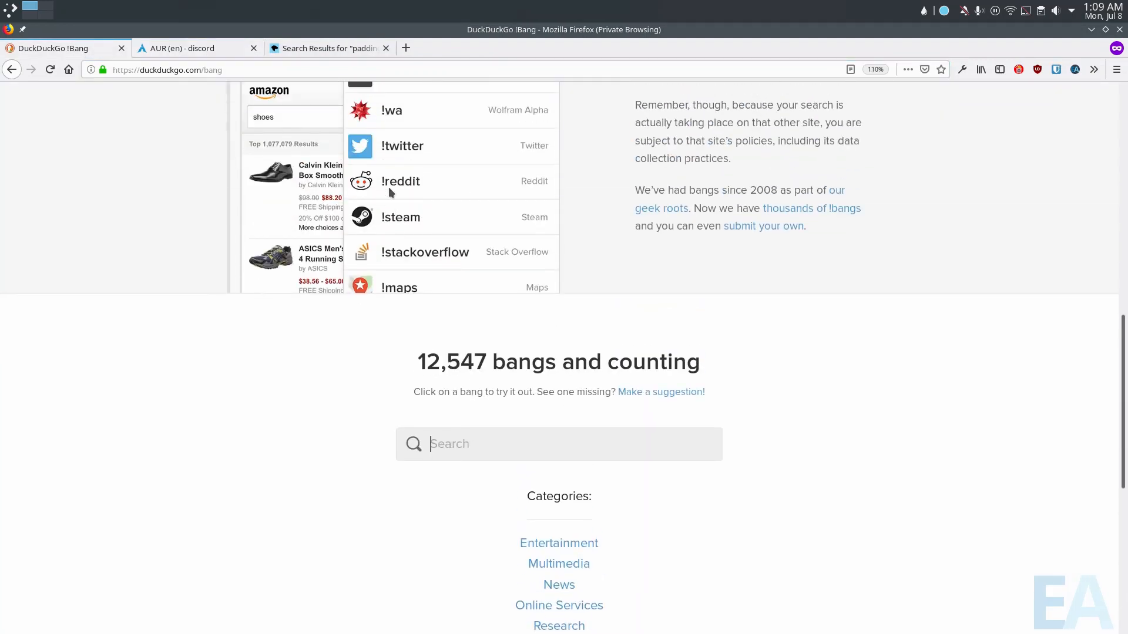
scroll(up, 3)
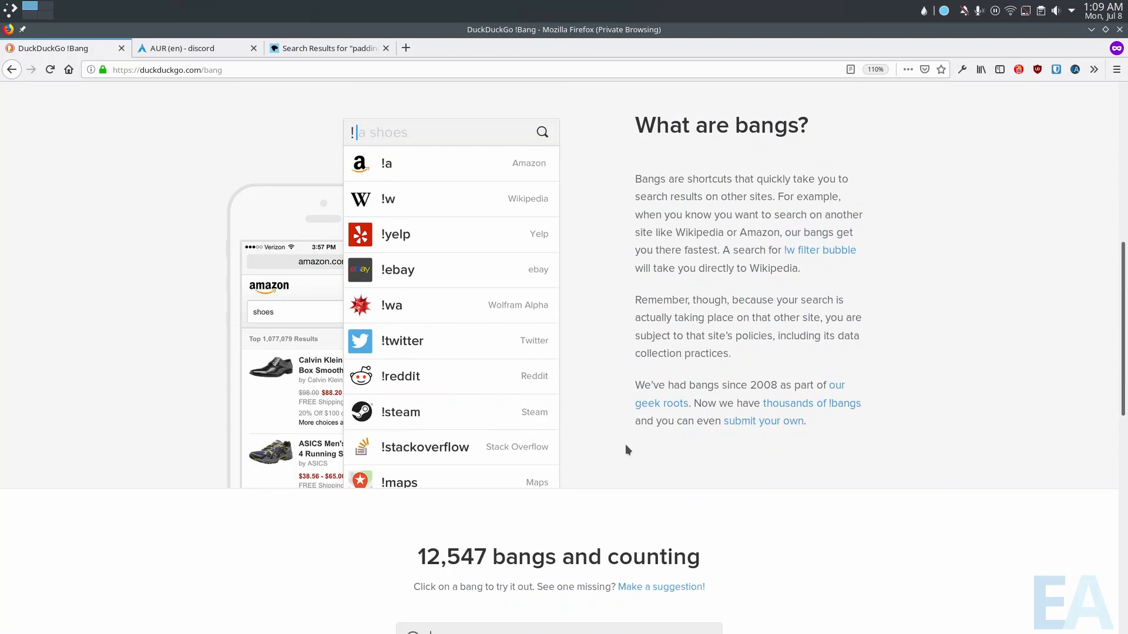
scroll(down, 3)
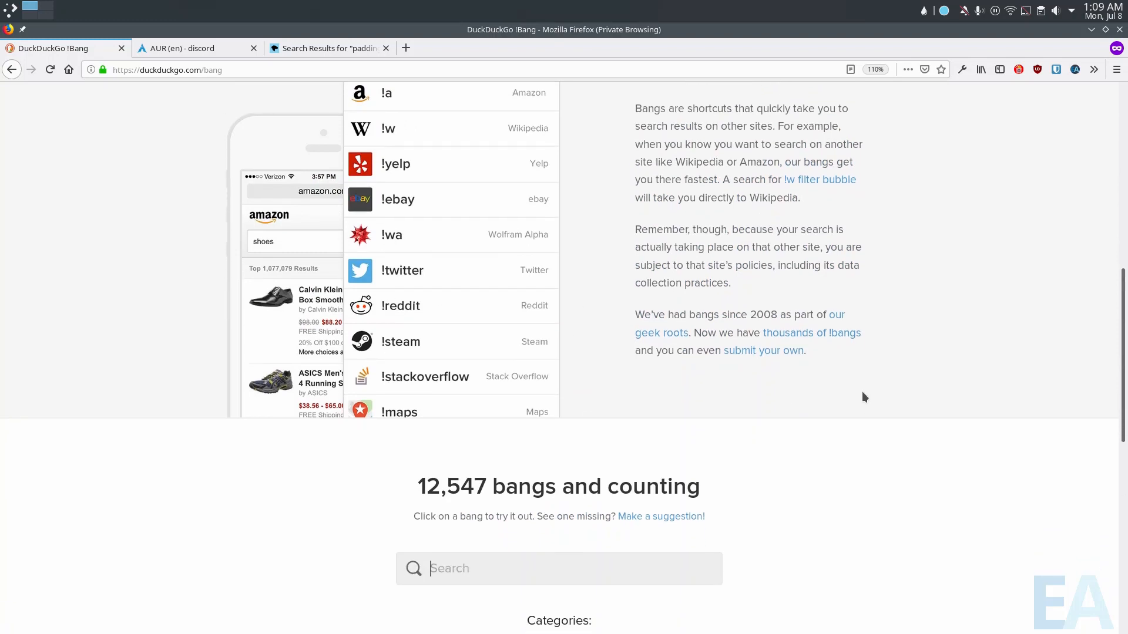
scroll(down, 3)
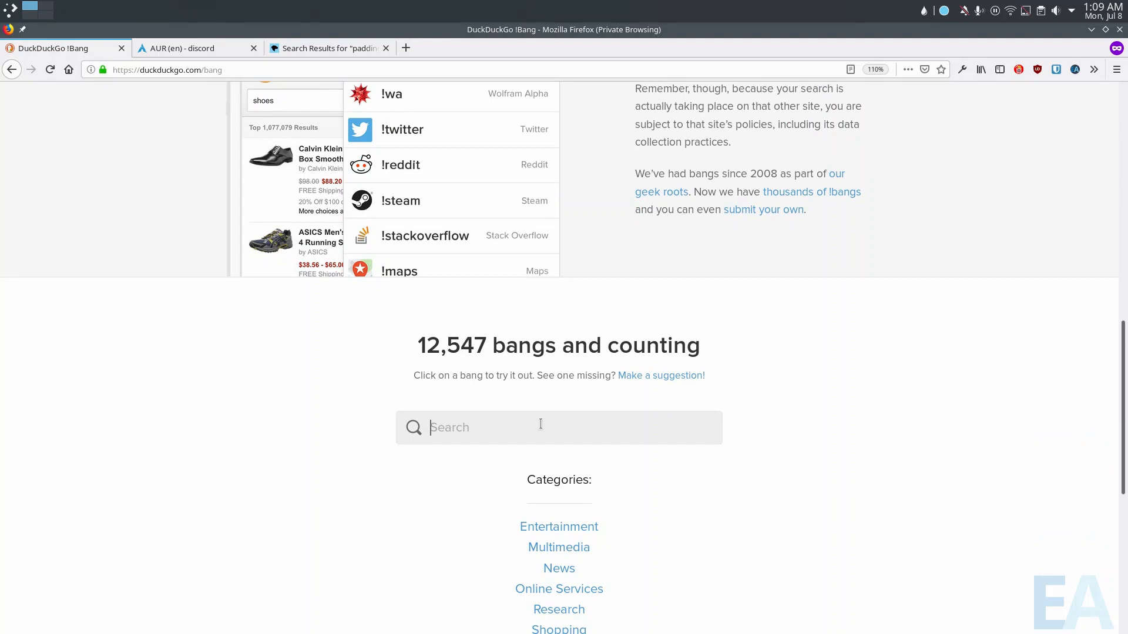
scroll(down, 3)
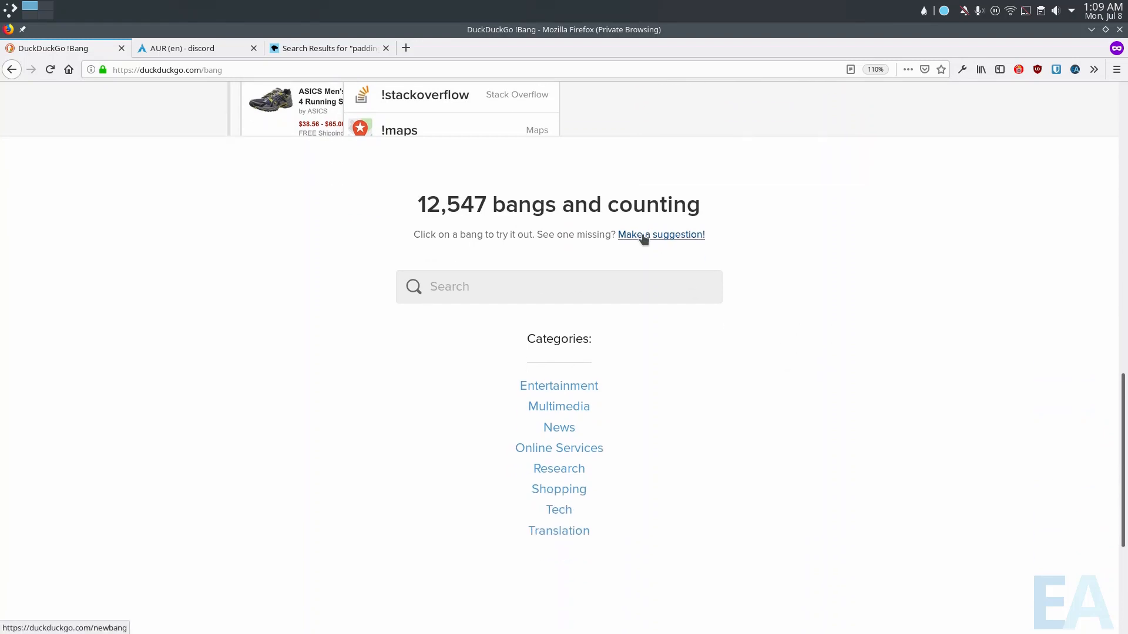
mouse_move(748, 289)
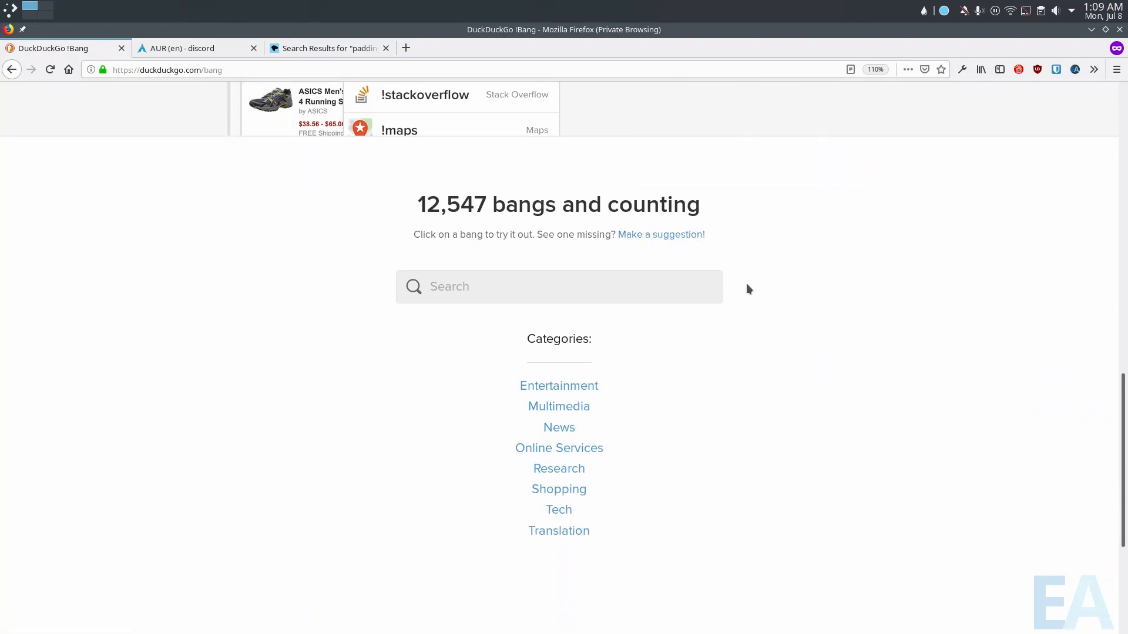
click(558, 531)
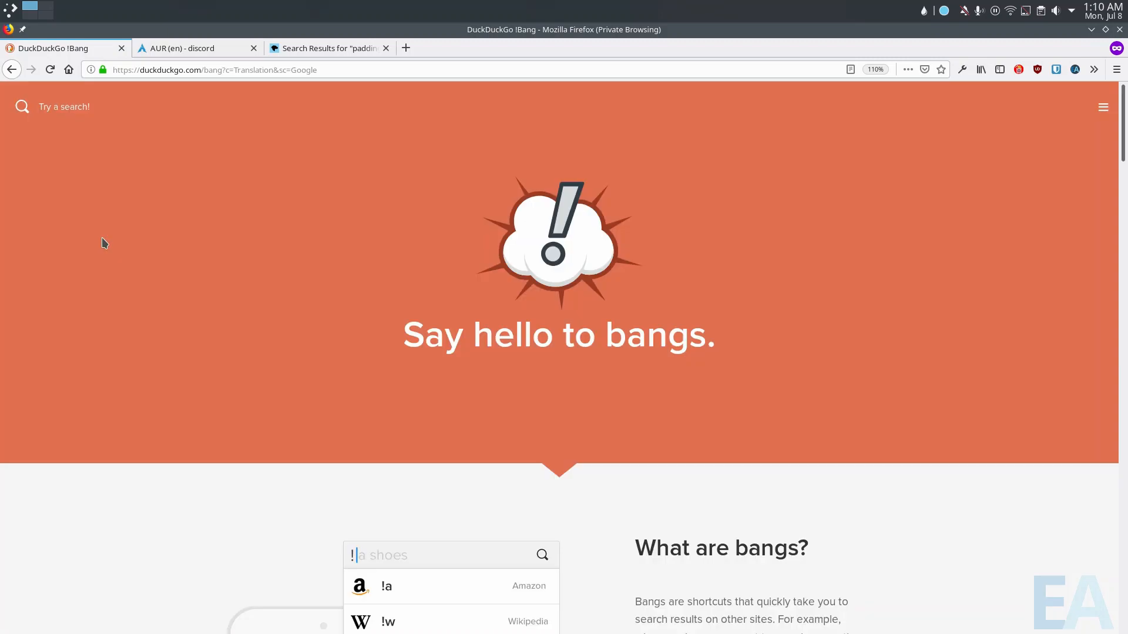